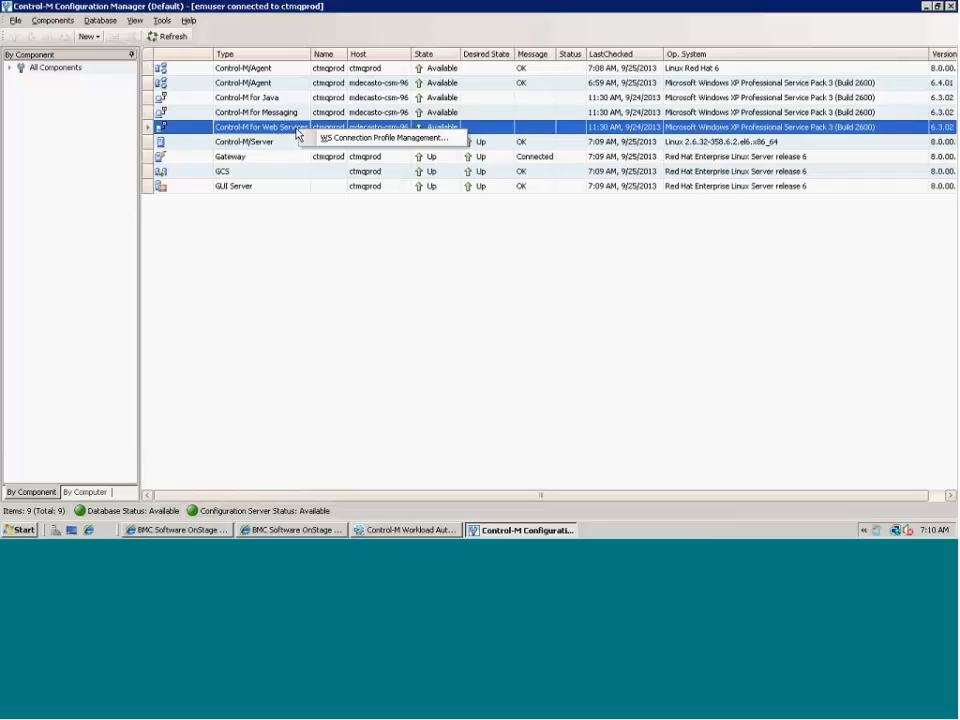
- Start a new web services connection profile from Connection Profile Management
{"action": "left_click", "coordinate": [384, 136]}
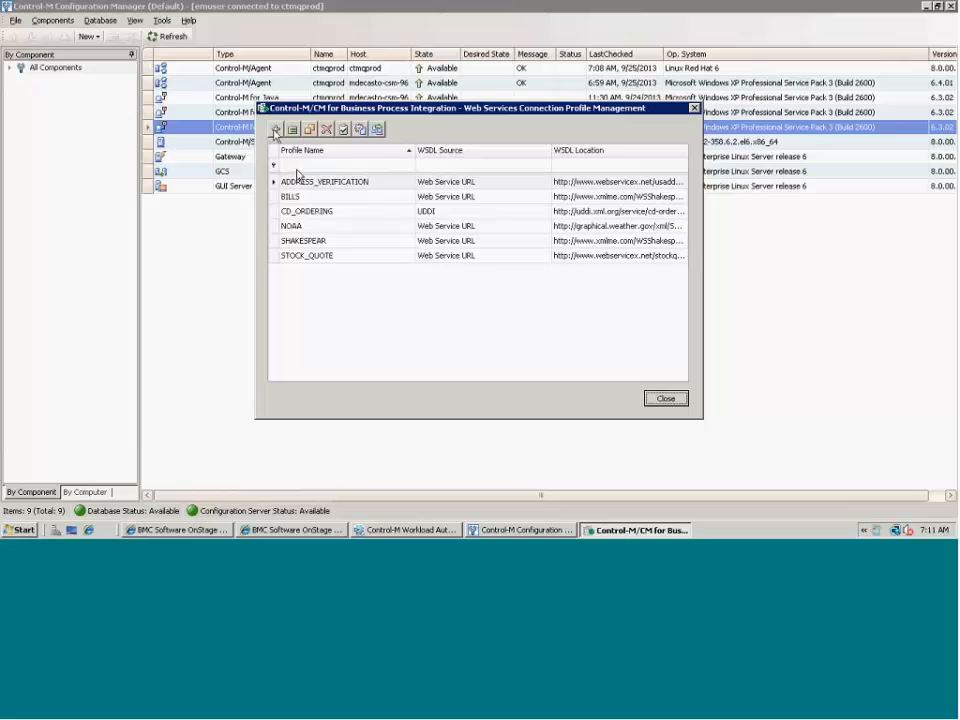
{"action": "left_click", "coordinate": [276, 128]}
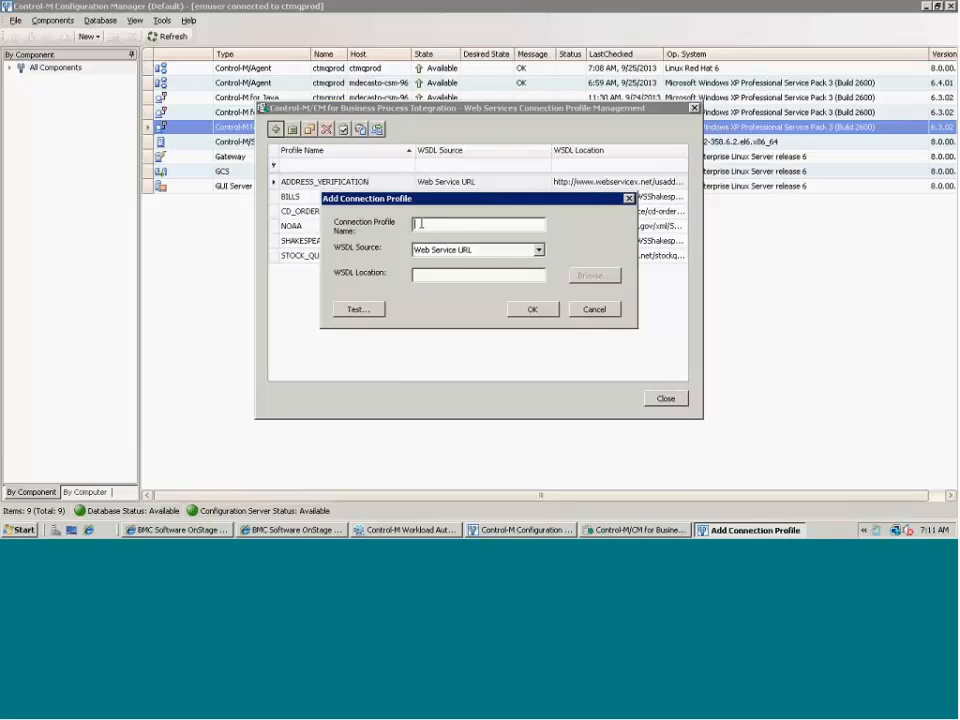
- Name the profile LATNLONG and keep Web Service URL as its WSDL source
{"action": "type", "text": "LAT_O"}
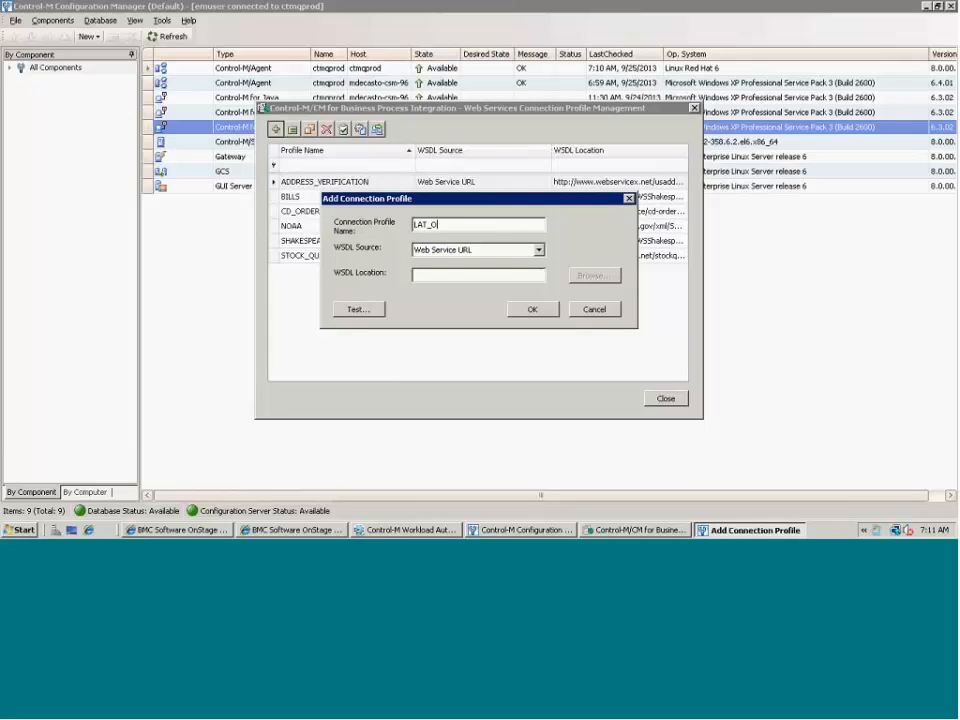
{"action": "key", "text": "BackSpace"}
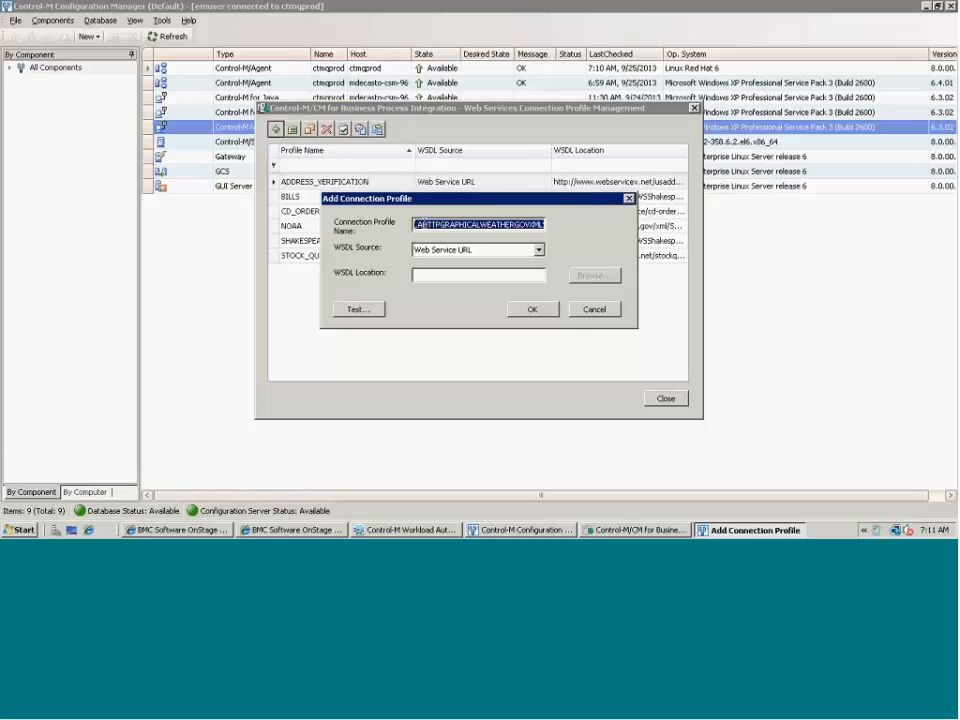
{"action": "type", "text": "LA"}
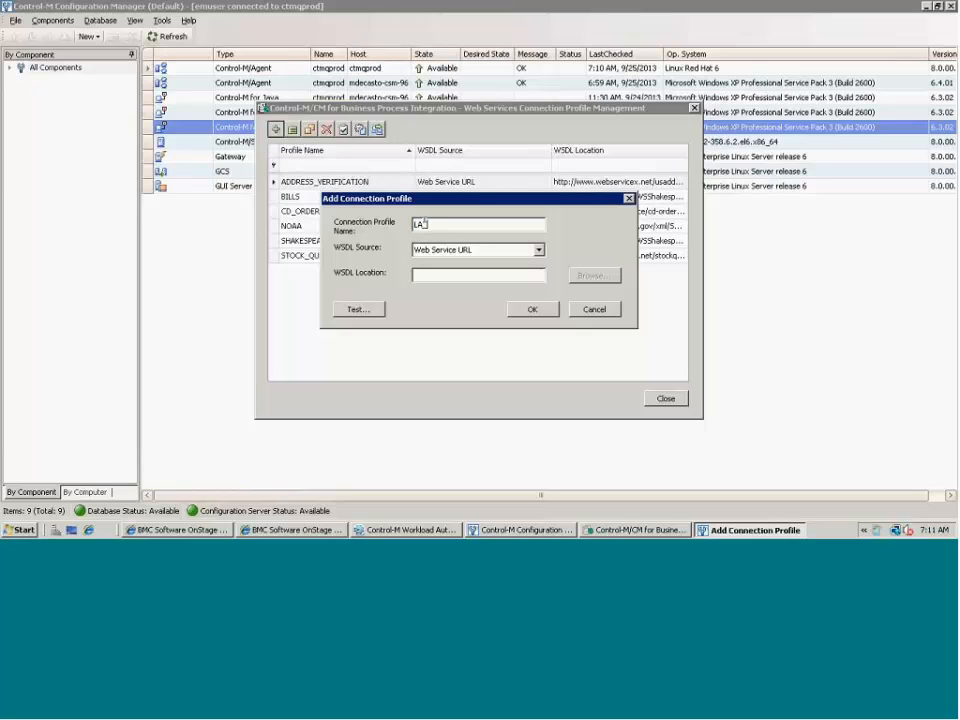
{"action": "type", "text": "NLONG"}
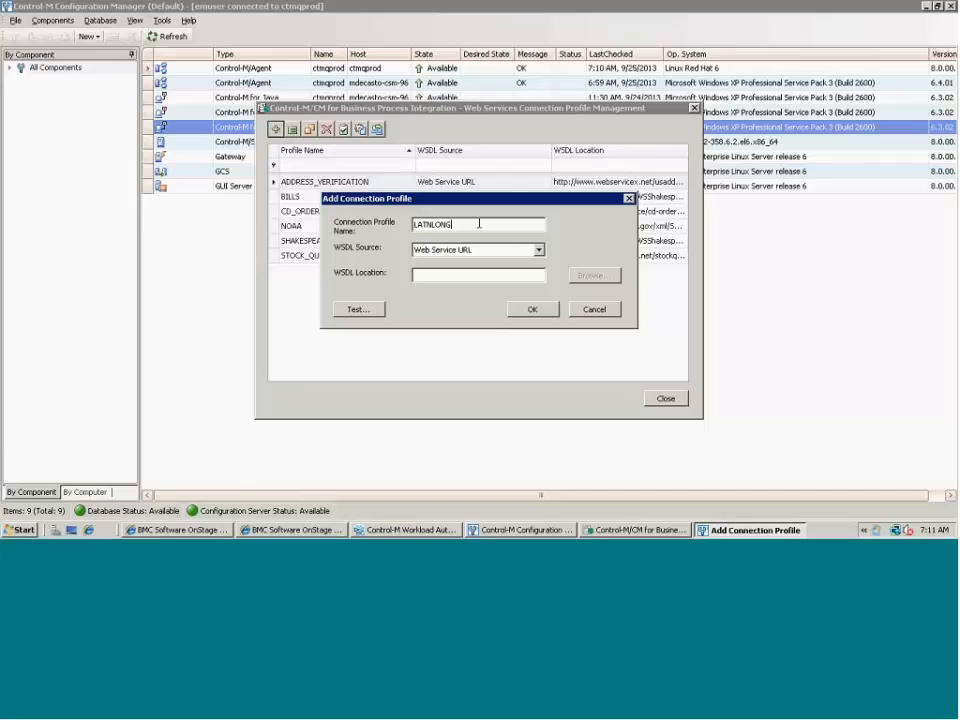
{"action": "left_click", "coordinate": [538, 248]}
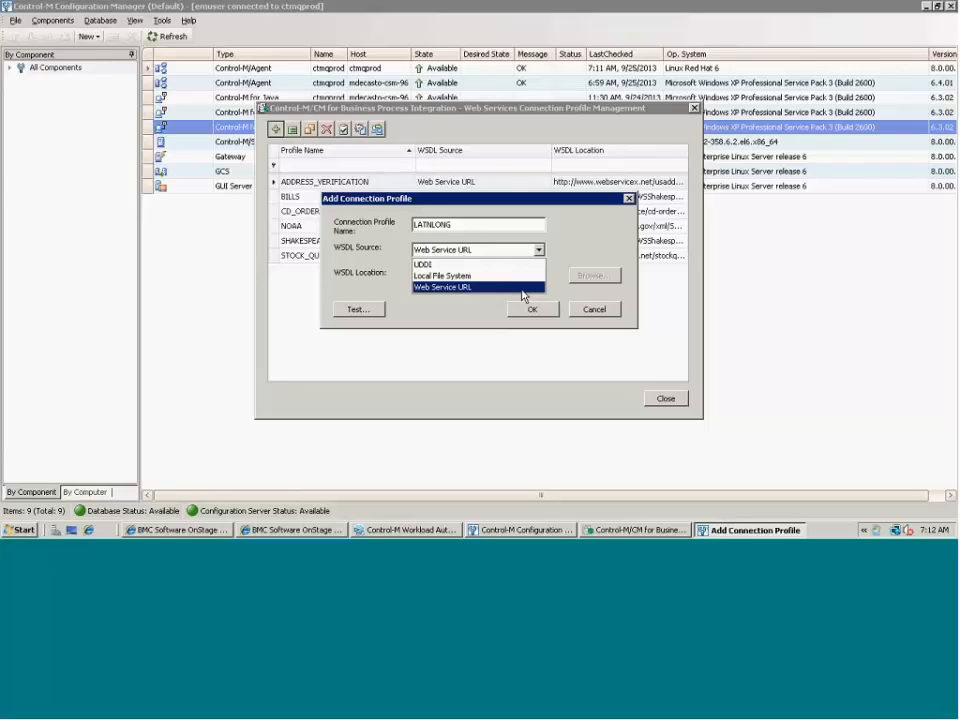
{"action": "mouse_move", "coordinate": [496, 298]}
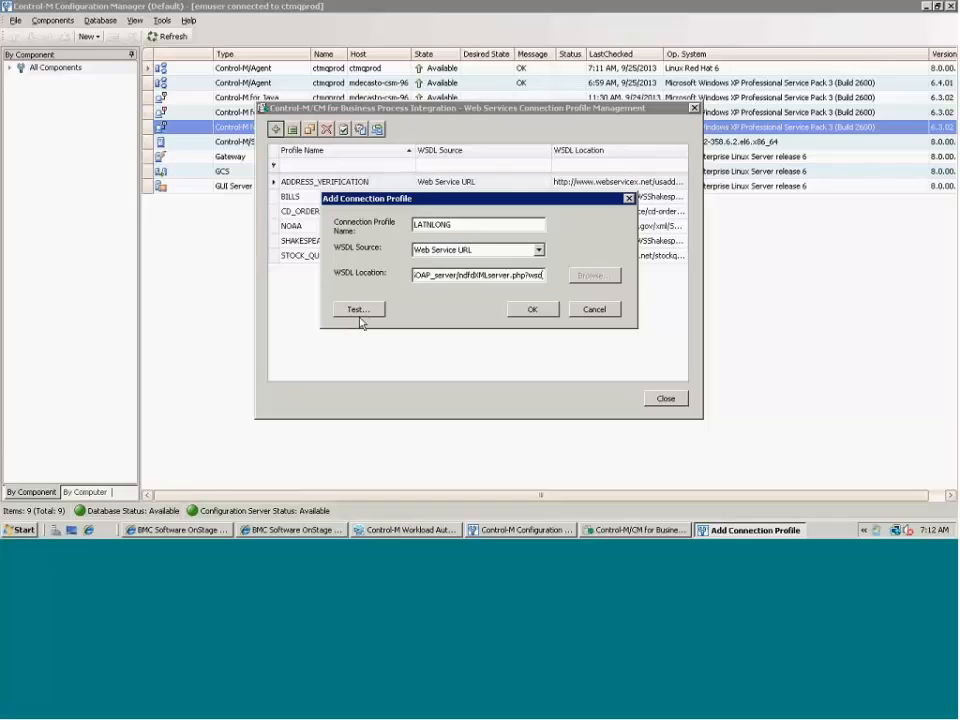
- Test the LATNLONG profile's WSDL location successfully and add the profile
{"action": "left_click", "coordinate": [358, 308]}
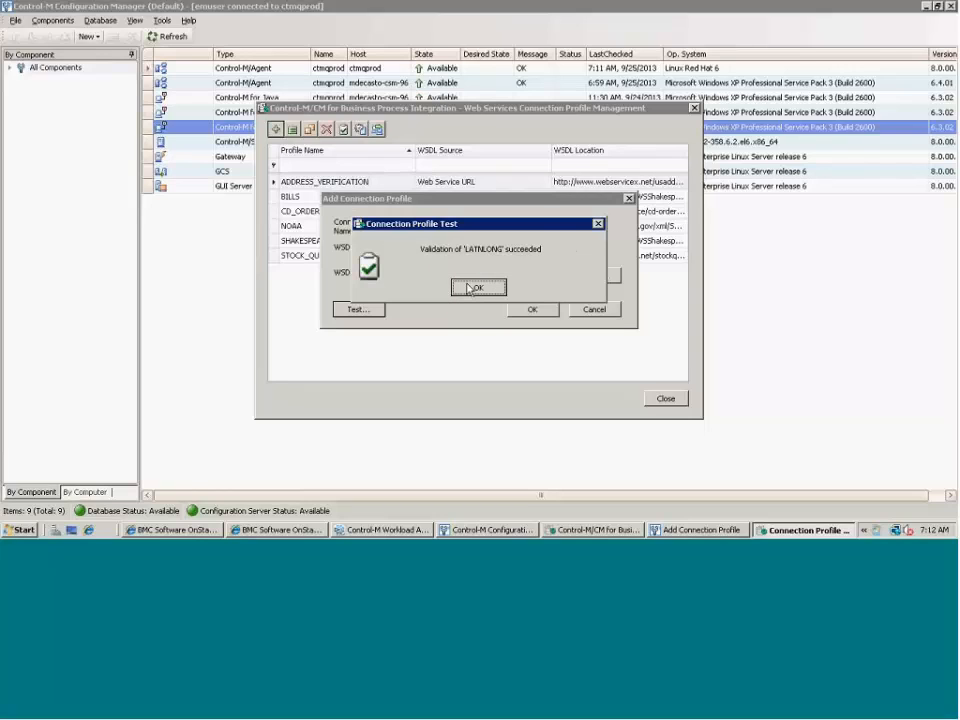
{"action": "left_click", "coordinate": [478, 288]}
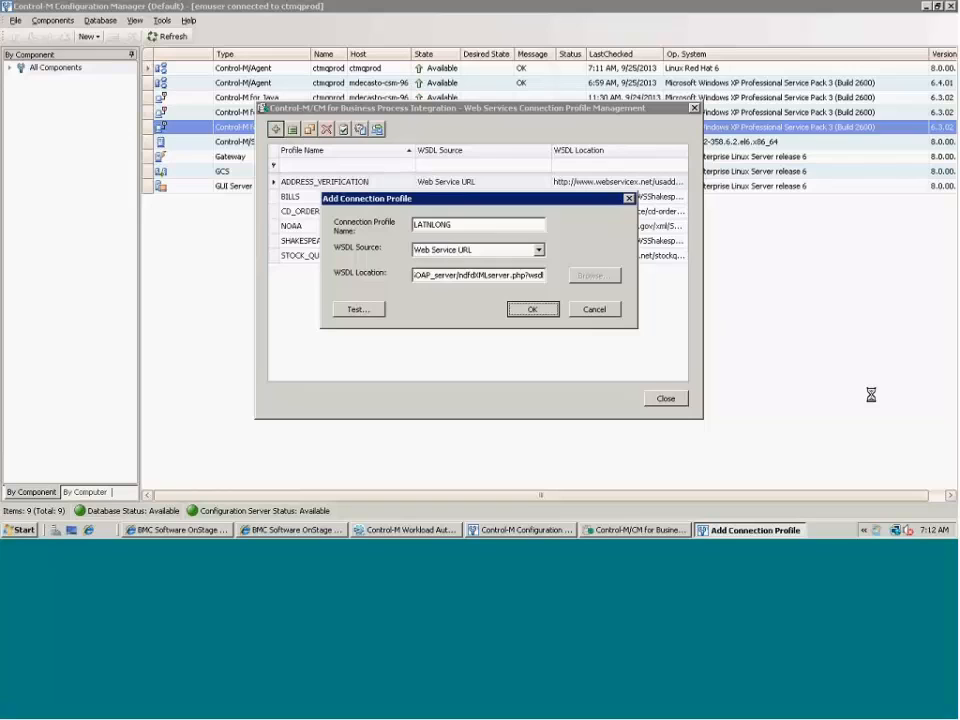
{"action": "left_click", "coordinate": [532, 308]}
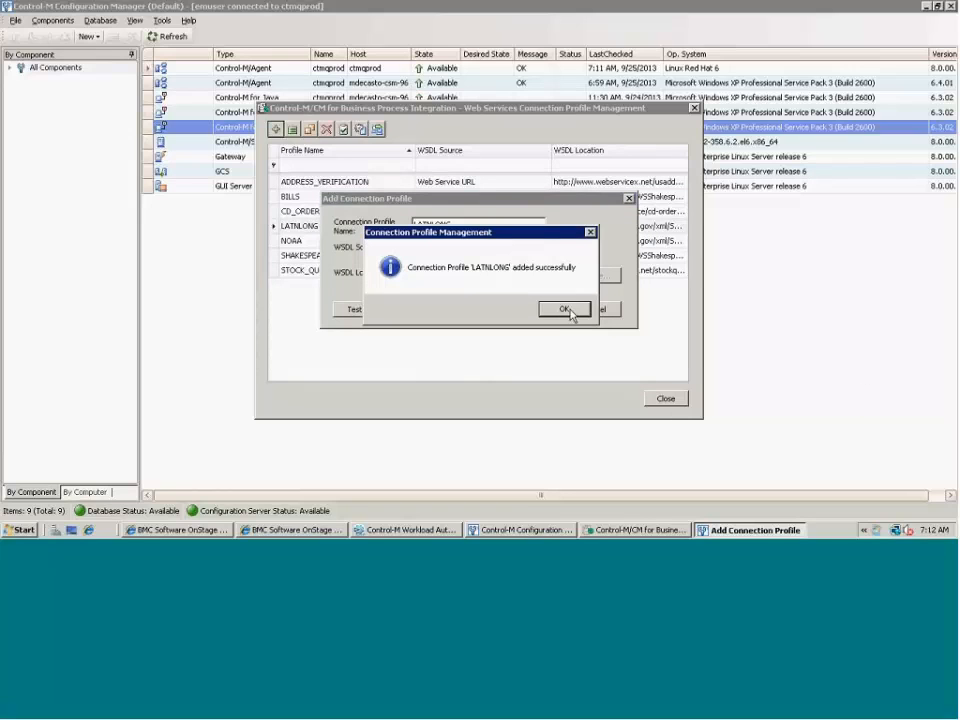
{"action": "left_click", "coordinate": [564, 308]}
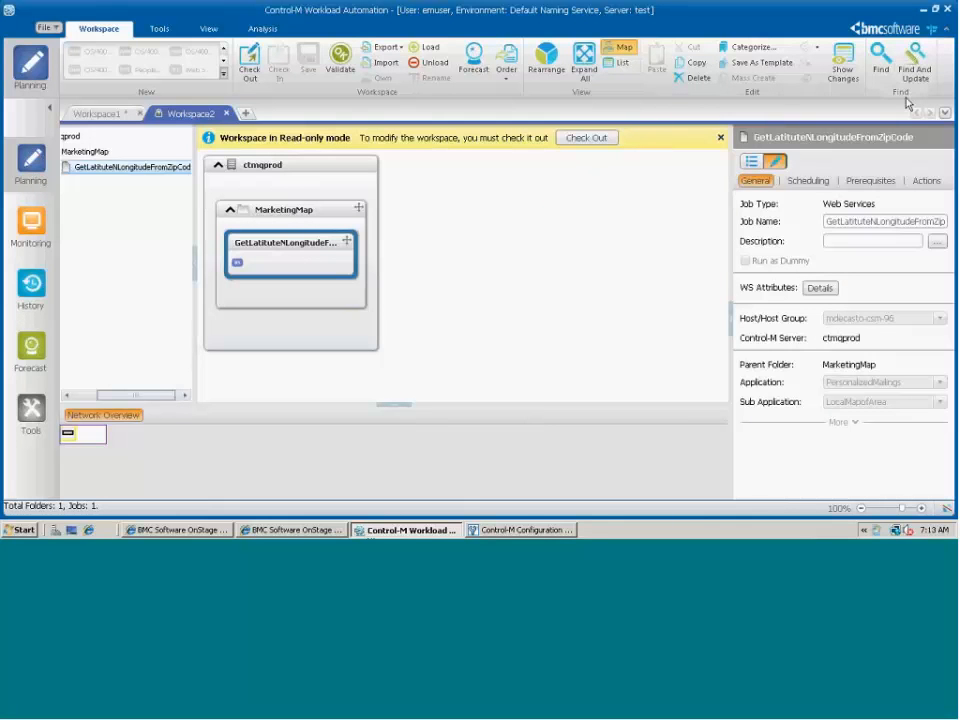
{"action": "mouse_move", "coordinate": [158, 64]}
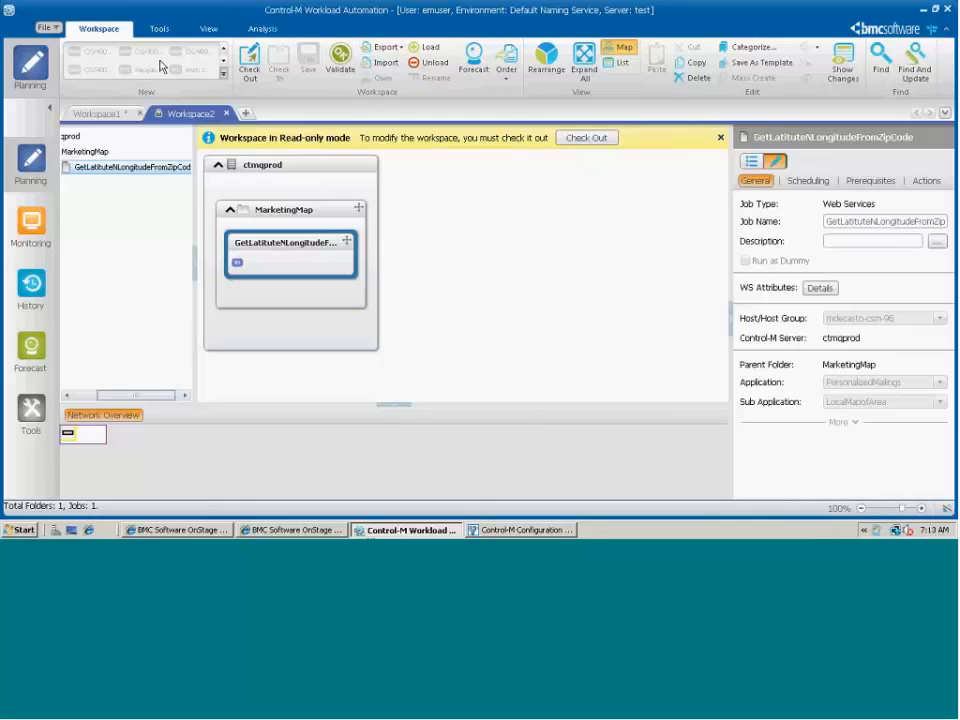
{"action": "mouse_move", "coordinate": [556, 156]}
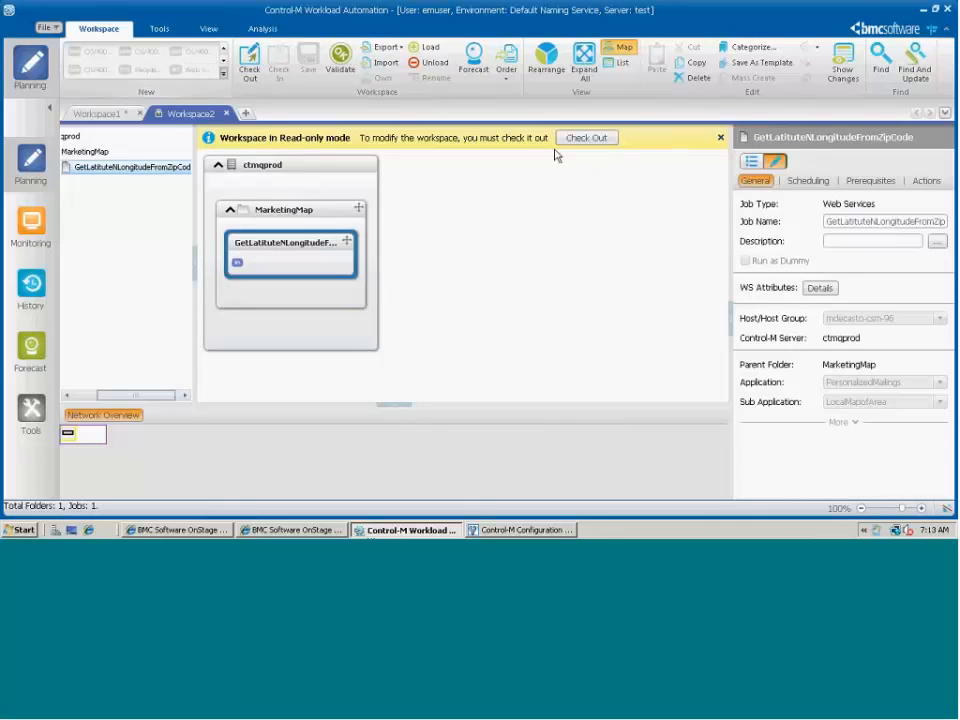
- Check out the workspace so the MarketingMap jobs become editable
{"action": "left_click", "coordinate": [586, 136]}
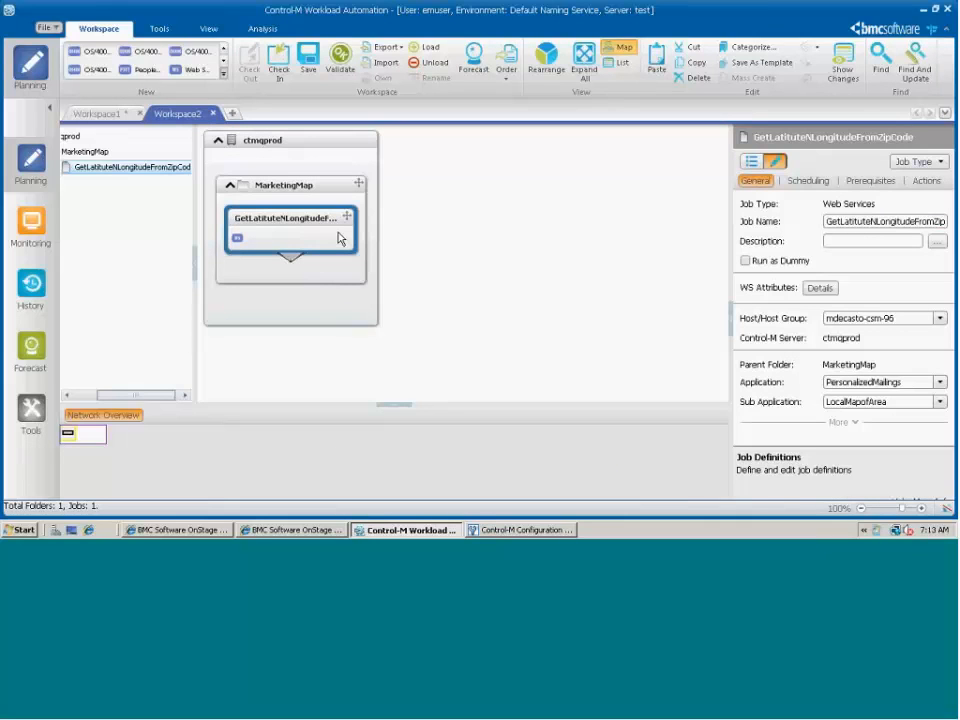
{"action": "mouse_move", "coordinate": [264, 236]}
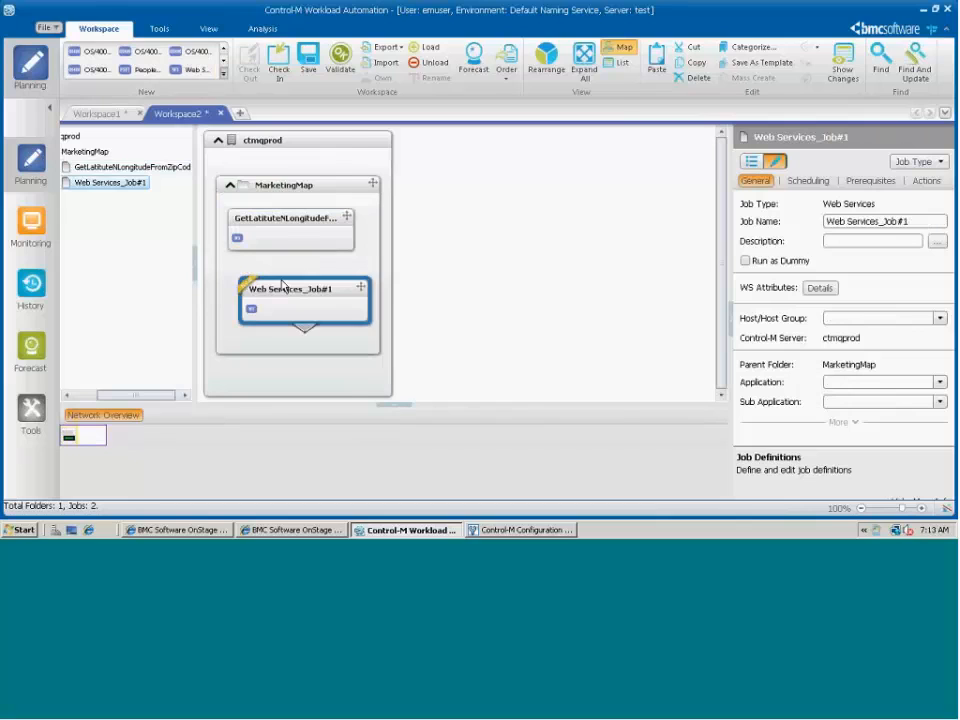
- Bring up Web Services_Job#1's WS Attributes details, acknowledging the missing account warning
{"action": "double_click", "coordinate": [304, 288]}
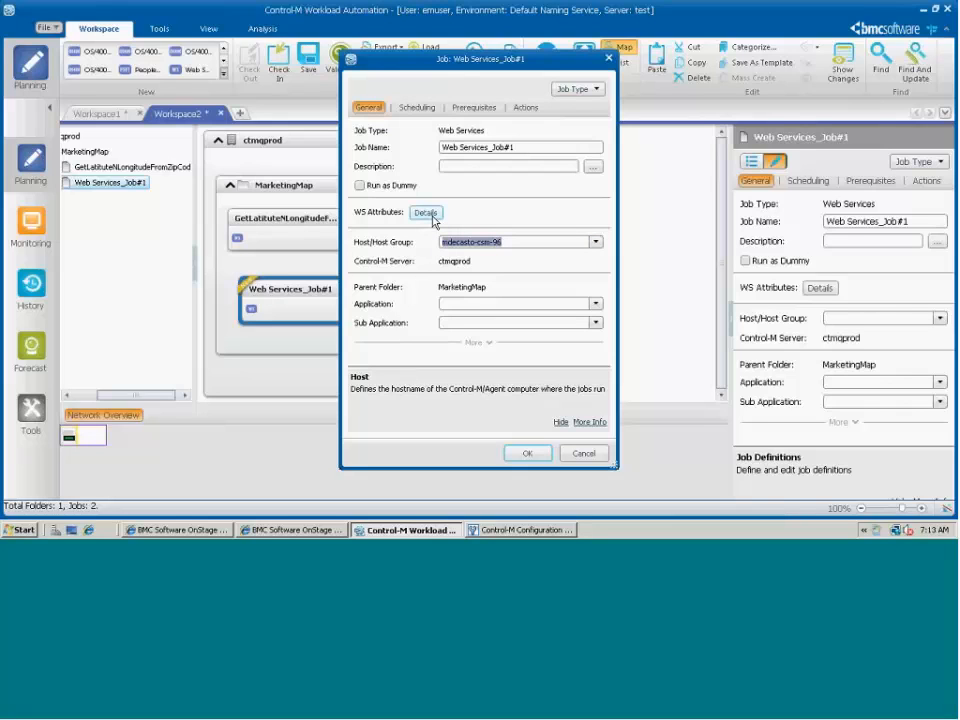
{"action": "mouse_move", "coordinate": [408, 224]}
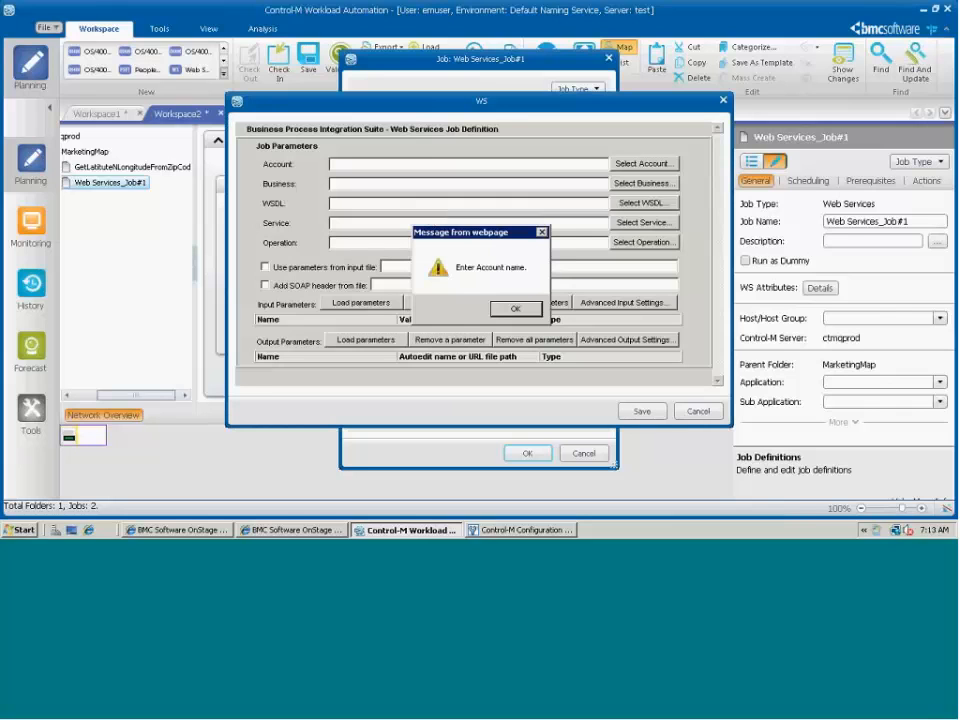
{"action": "left_click", "coordinate": [516, 308]}
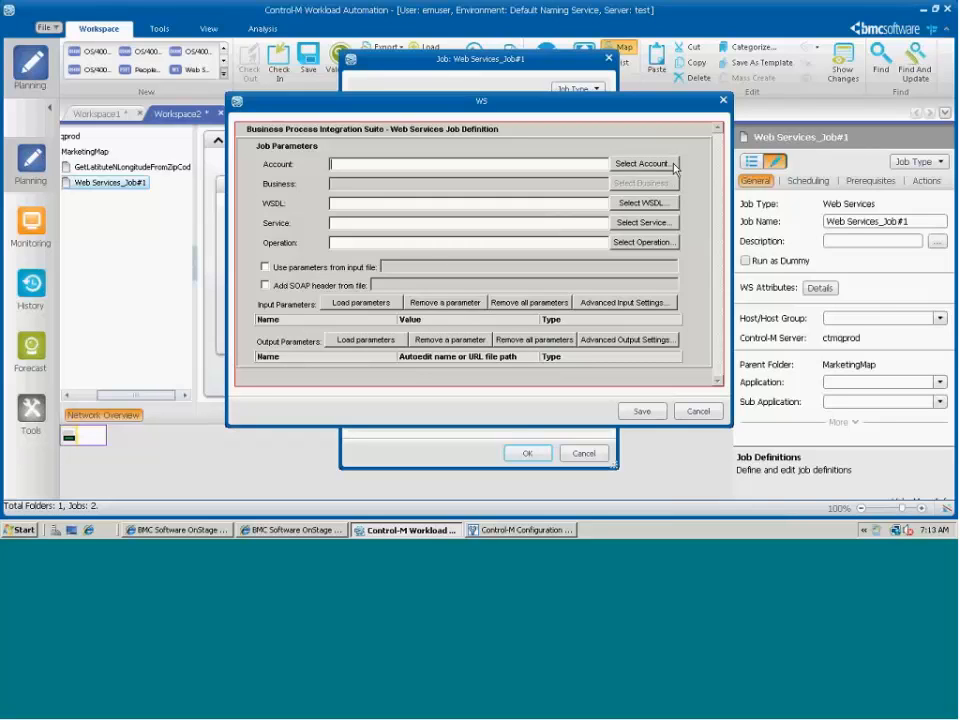
{"action": "mouse_move", "coordinate": [670, 112]}
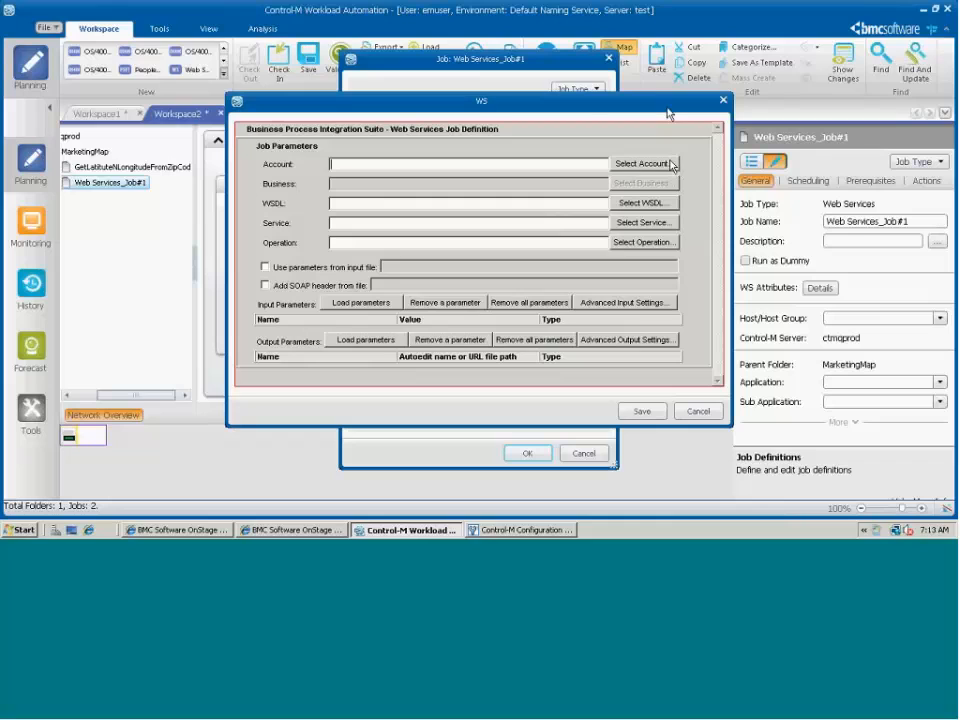
- Set account LATNLONG, the weather.gov NDFD WSDL and the ndfdXML(Port ndfdXMLPort) service
{"action": "left_click", "coordinate": [644, 164]}
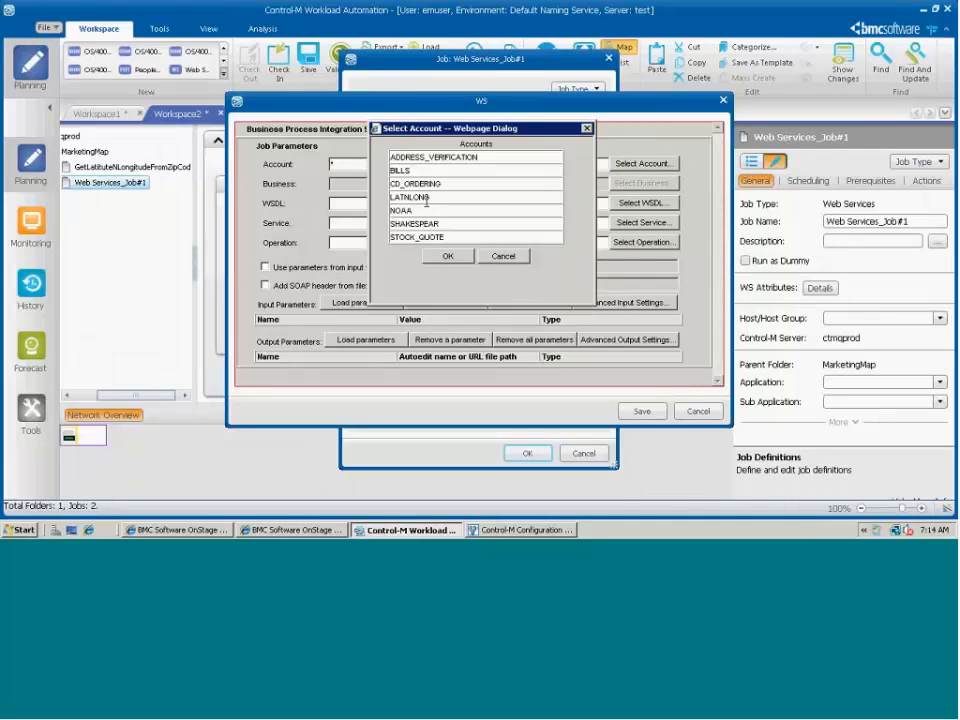
{"action": "left_click", "coordinate": [448, 256]}
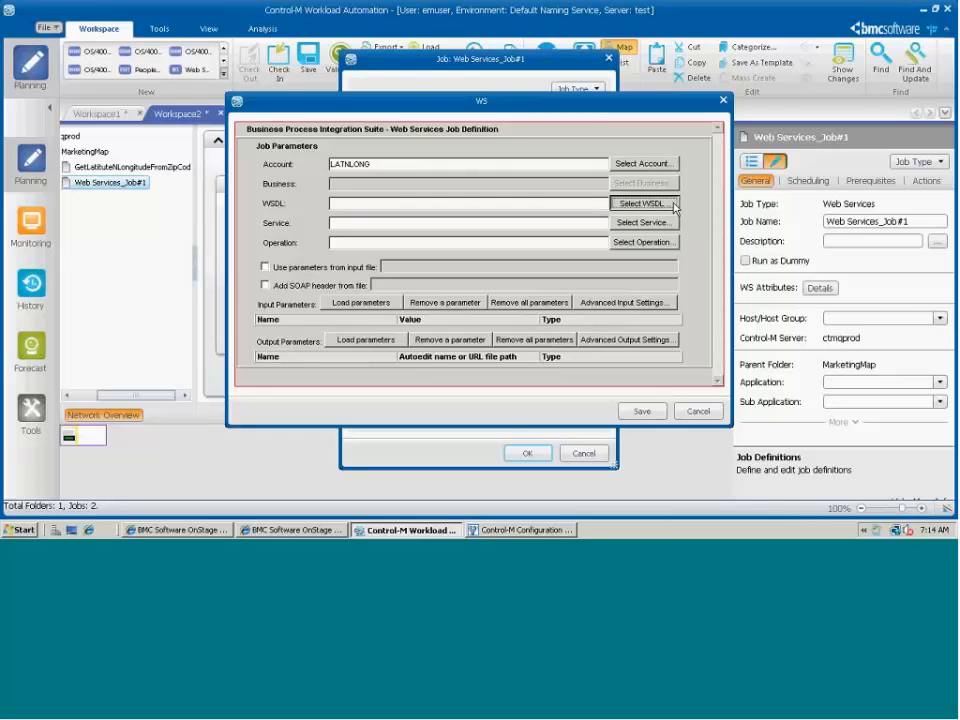
{"action": "left_click", "coordinate": [644, 204]}
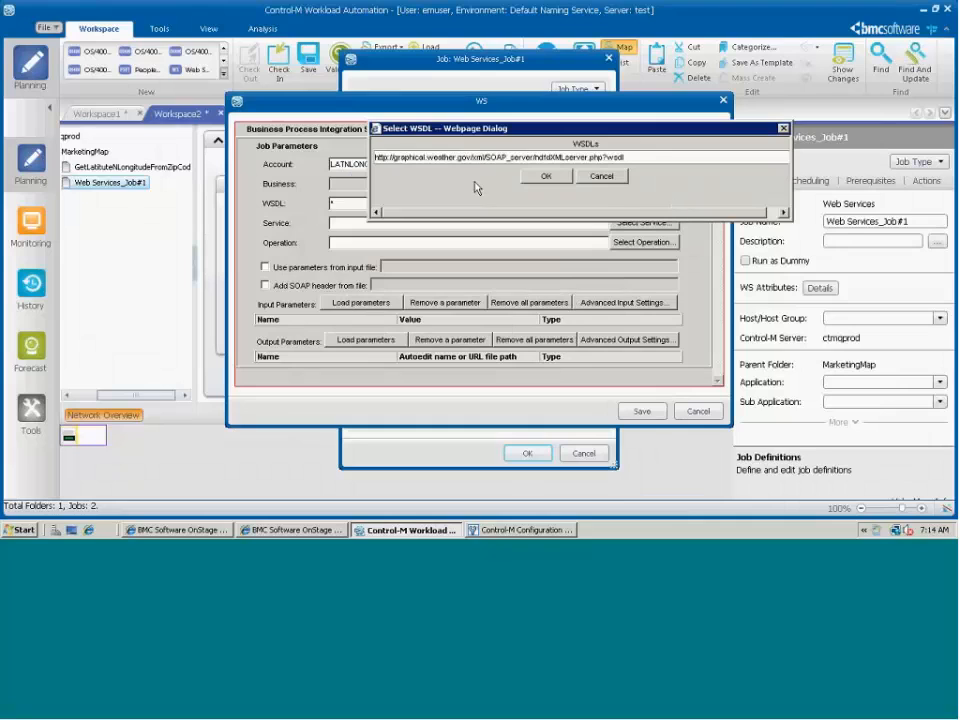
{"action": "left_click", "coordinate": [544, 176]}
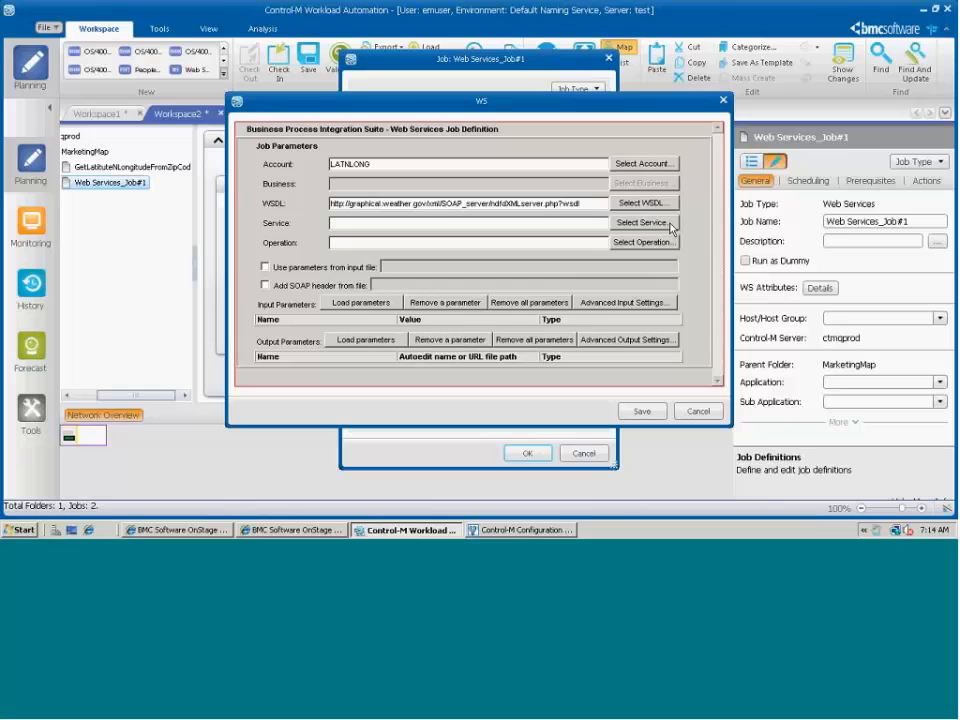
{"action": "left_click", "coordinate": [644, 222]}
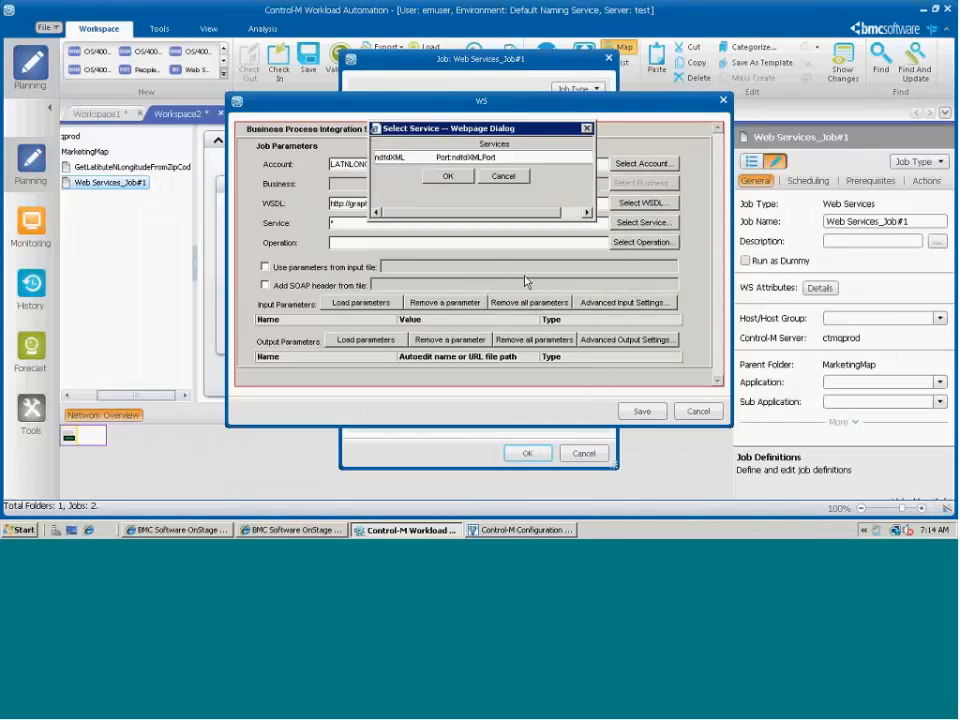
{"action": "left_click", "coordinate": [448, 176]}
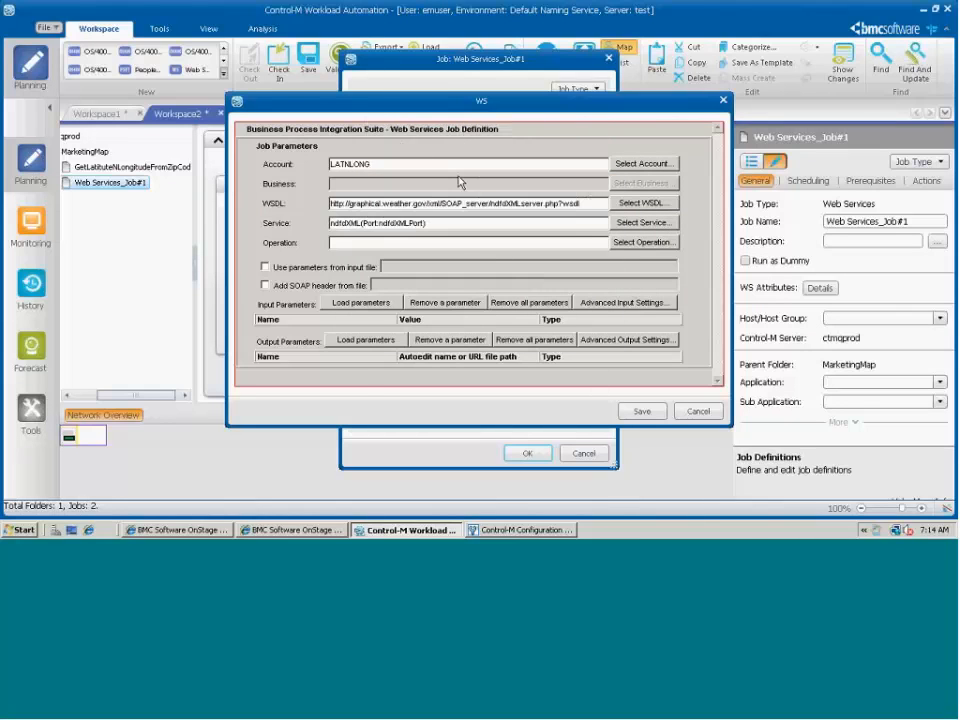
{"action": "mouse_move", "coordinate": [676, 250]}
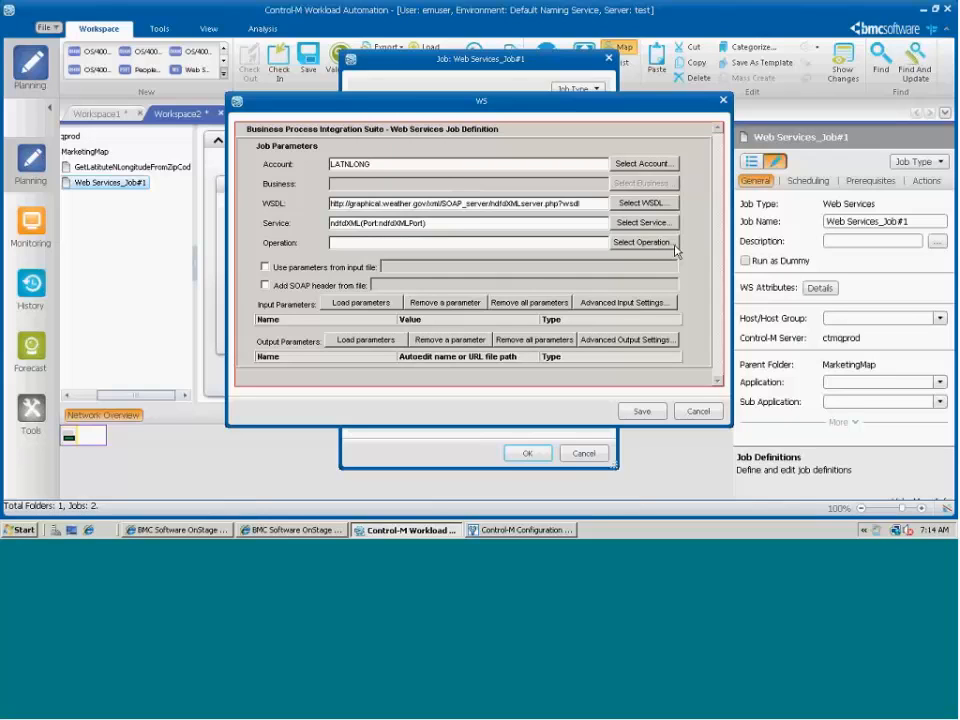
- Choose the LatLonListZipCode operation and give its zipCodeList input the value 78730
{"action": "left_click", "coordinate": [644, 242]}
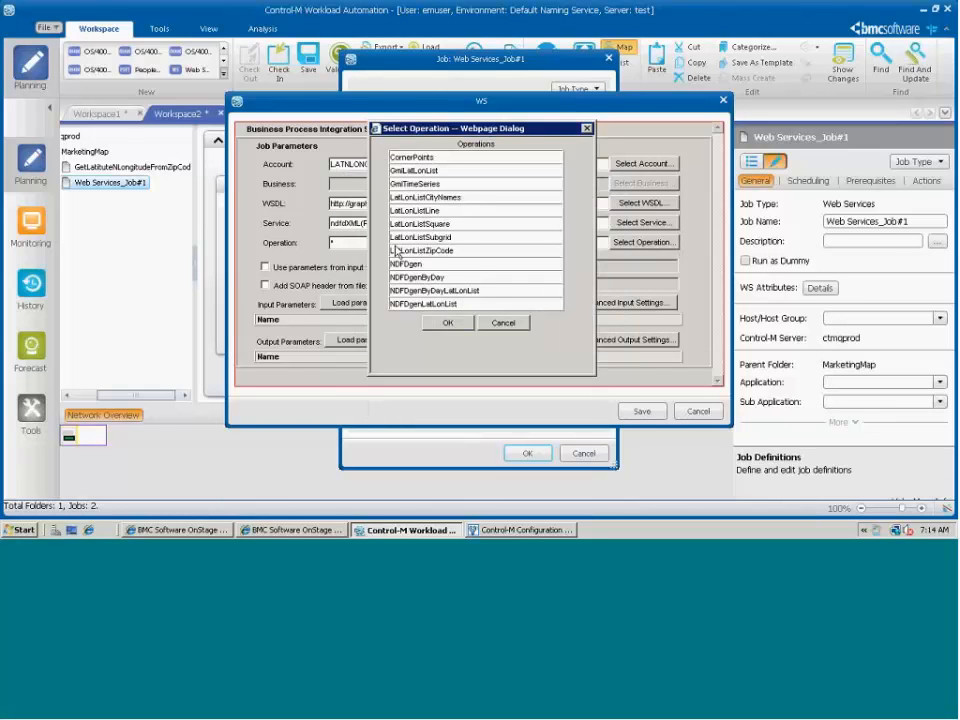
{"action": "mouse_move", "coordinate": [460, 262]}
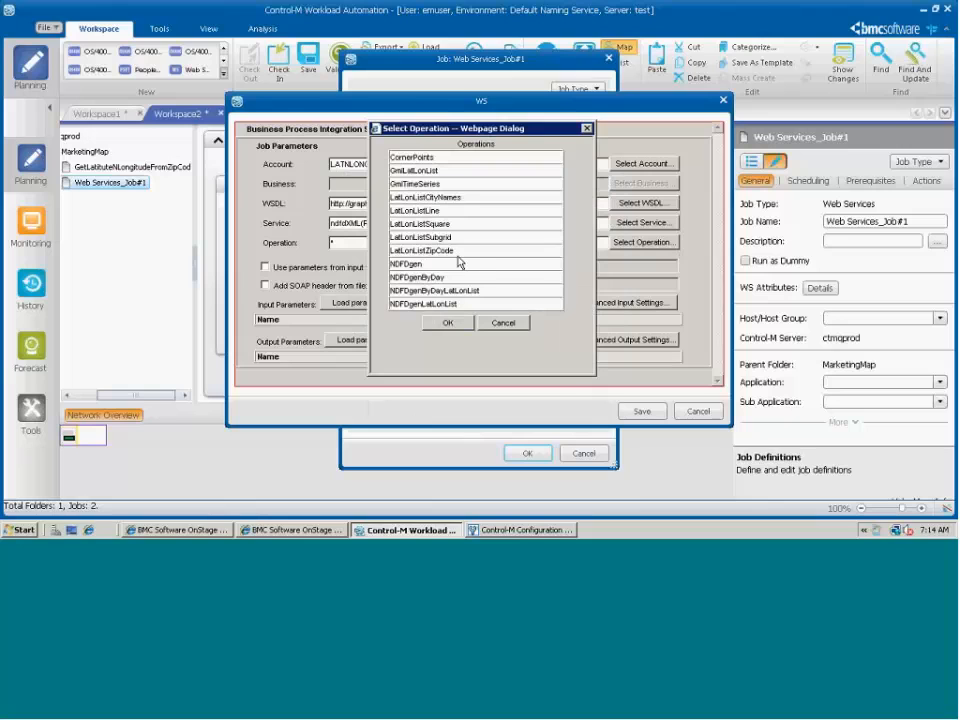
{"action": "left_click", "coordinate": [448, 322]}
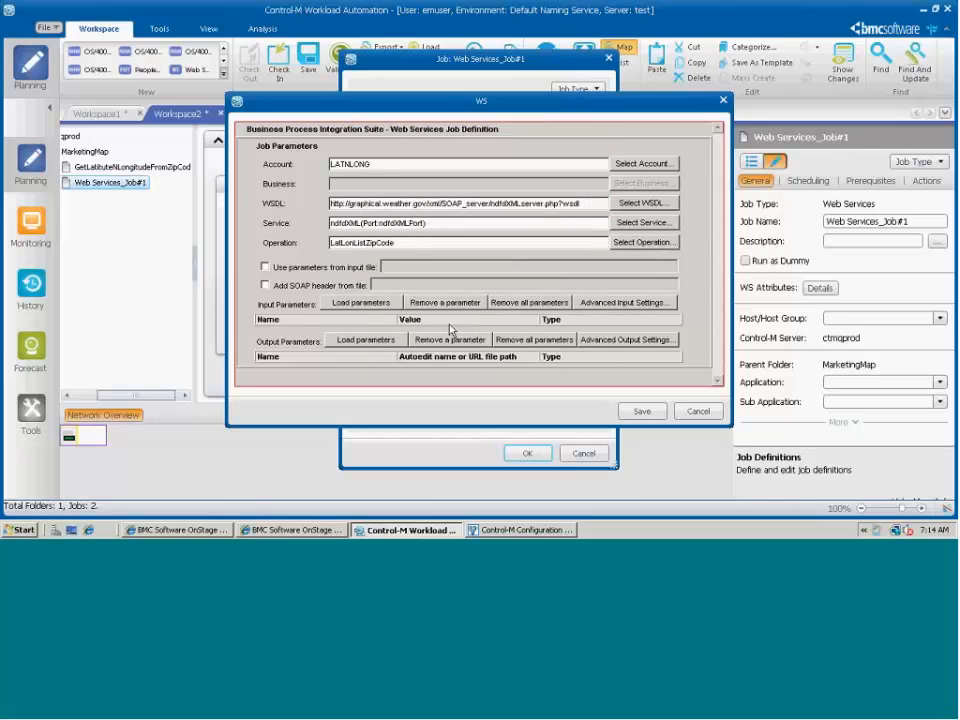
{"action": "mouse_move", "coordinate": [448, 332]}
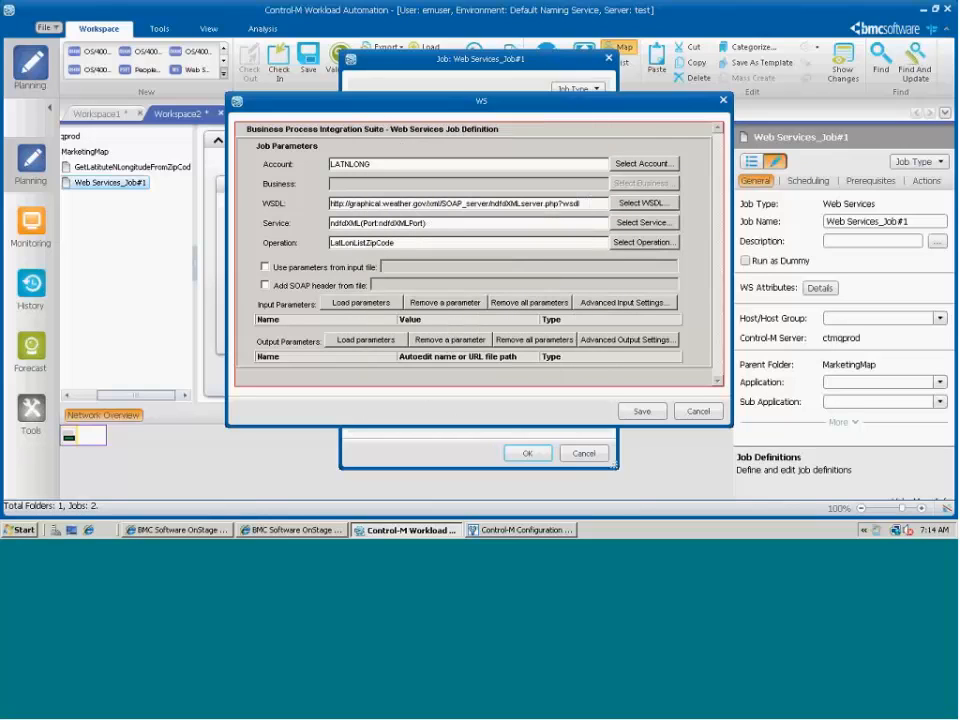
{"action": "mouse_move", "coordinate": [352, 316]}
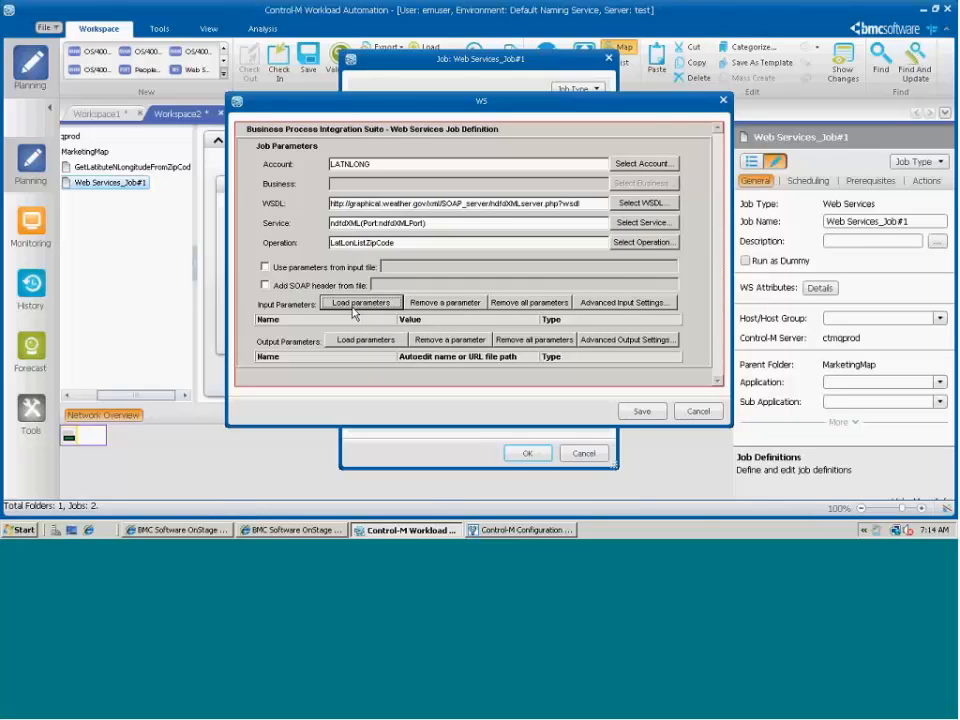
{"action": "left_click", "coordinate": [360, 302]}
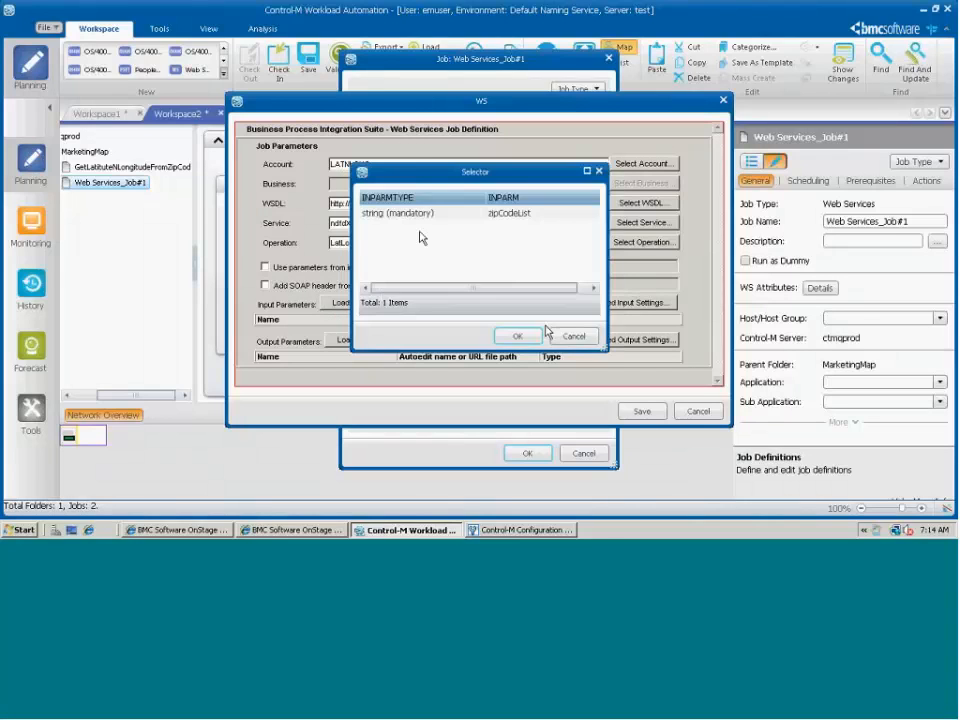
{"action": "left_click", "coordinate": [518, 336]}
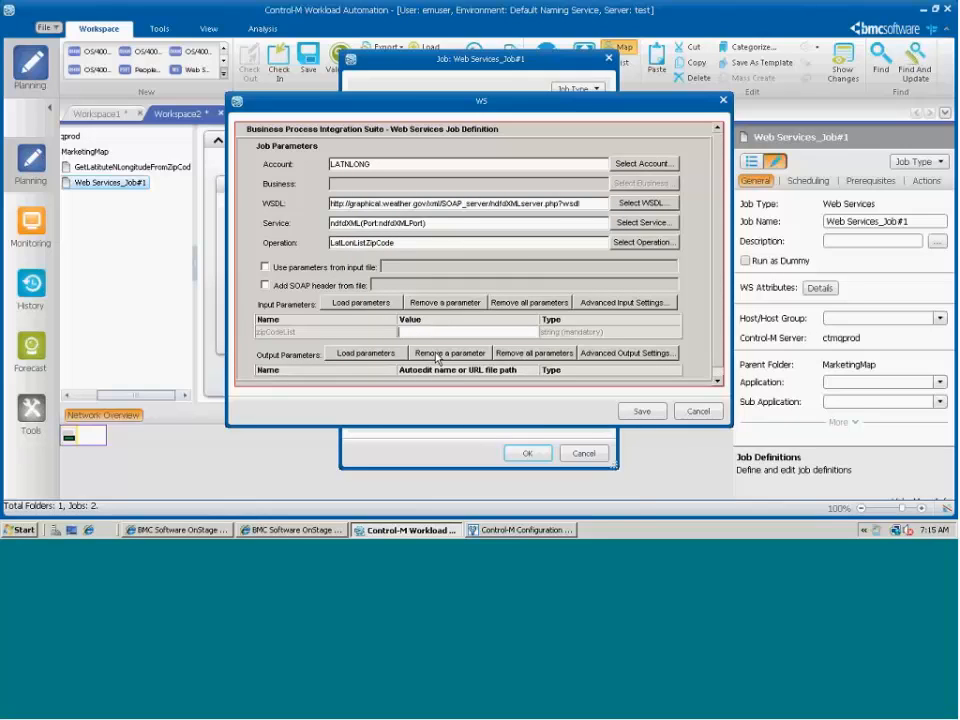
{"action": "type", "text": "78"}
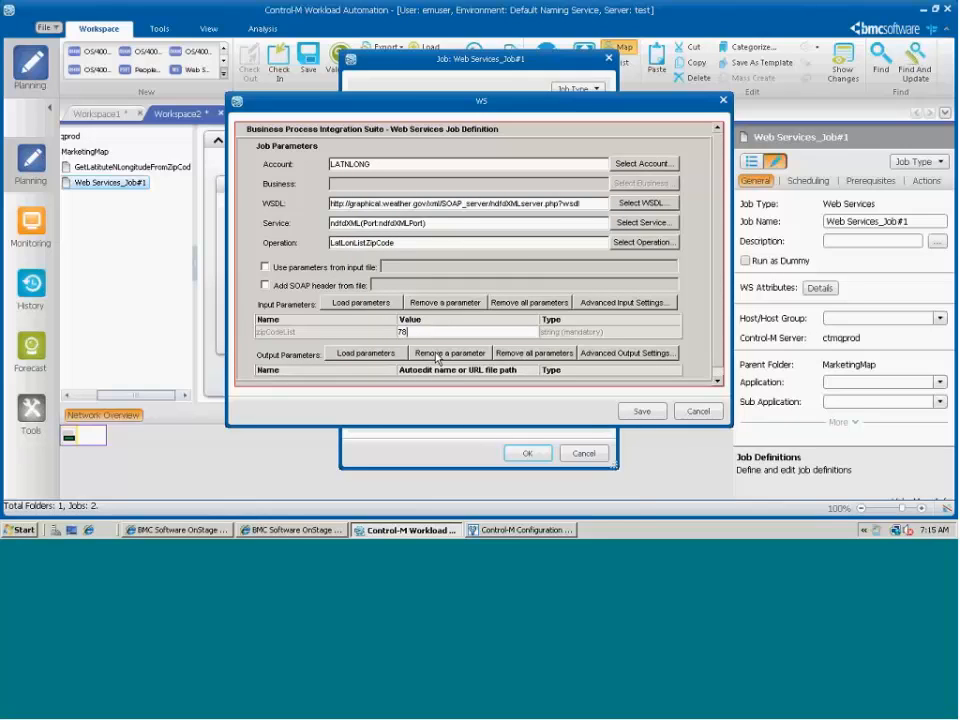
{"action": "type", "text": "730"}
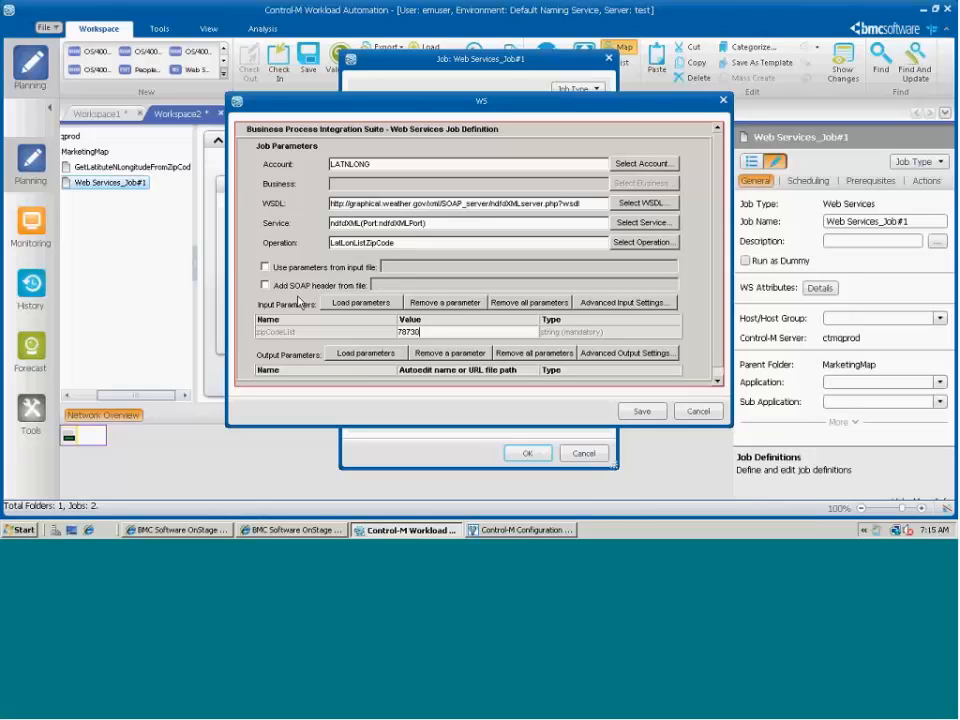
{"action": "mouse_move", "coordinate": [318, 304]}
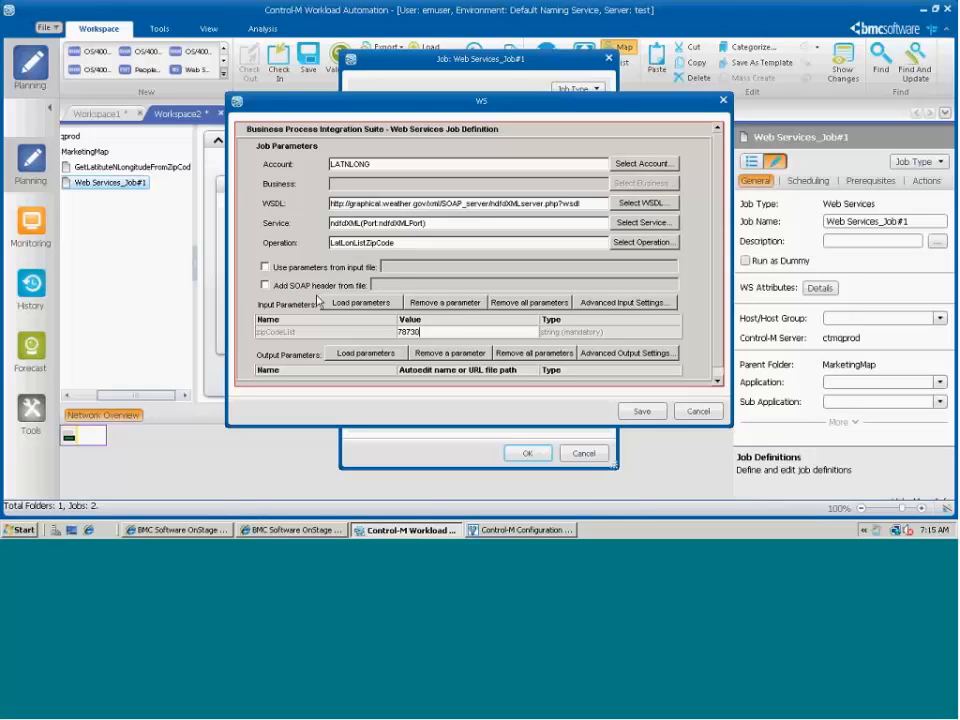
{"action": "mouse_move", "coordinate": [284, 298]}
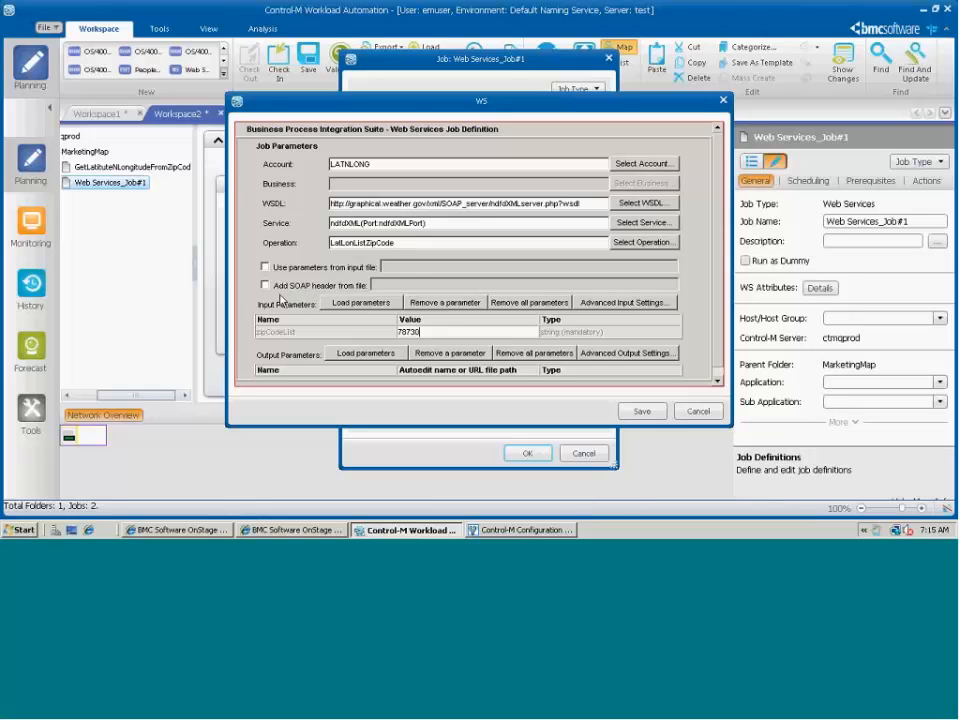
{"action": "mouse_move", "coordinate": [448, 360]}
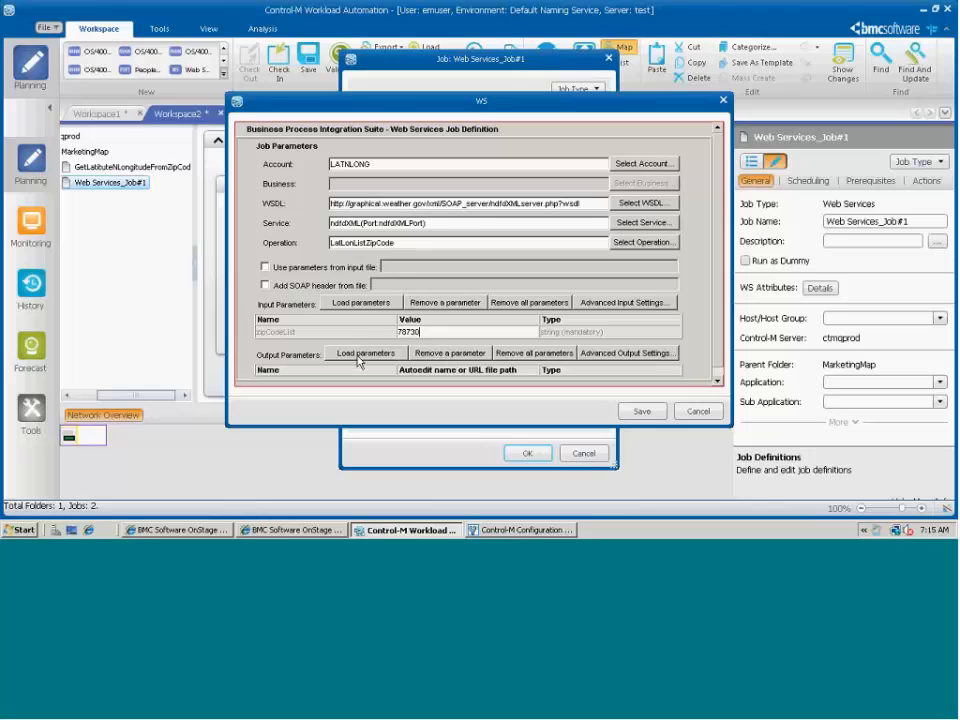
- Load the output parameters and accept listLatLonOut for the job
{"action": "left_click", "coordinate": [364, 352]}
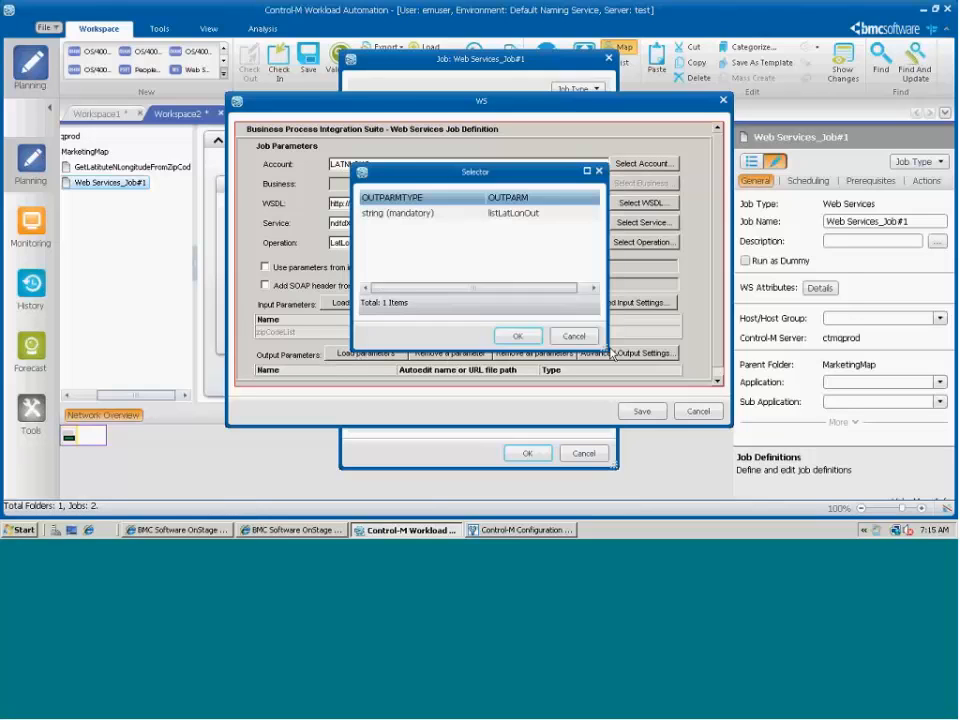
{"action": "left_click", "coordinate": [518, 336]}
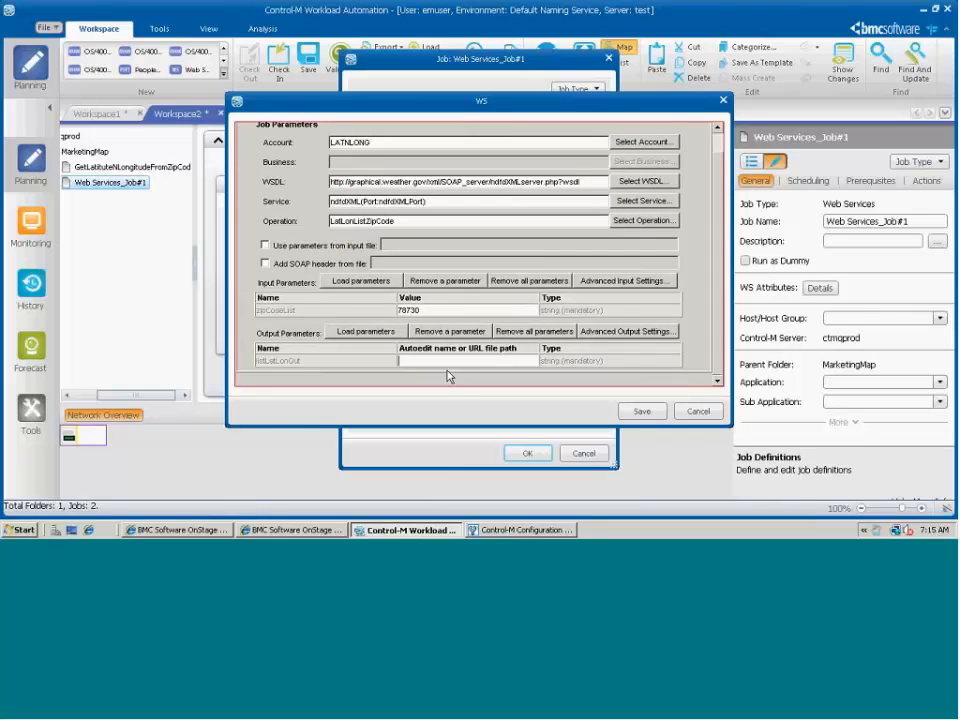
{"action": "mouse_move", "coordinate": [460, 384]}
{"action": "type", "text": "file:\\c:\\bmwebpage\\llmquote.xml"}
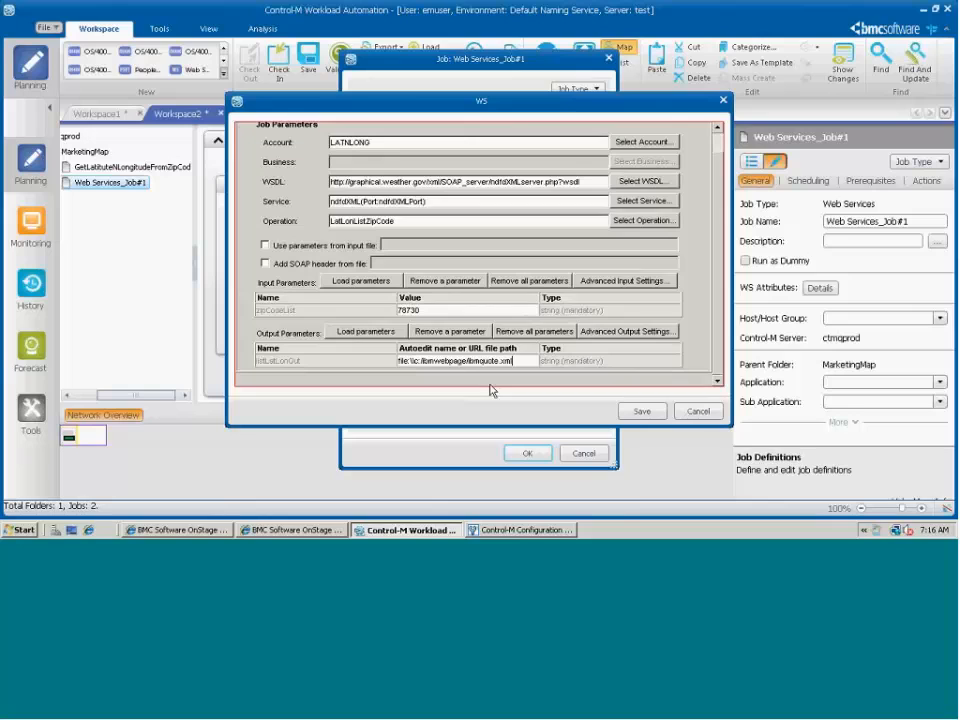
{"action": "mouse_move", "coordinate": [472, 380]}
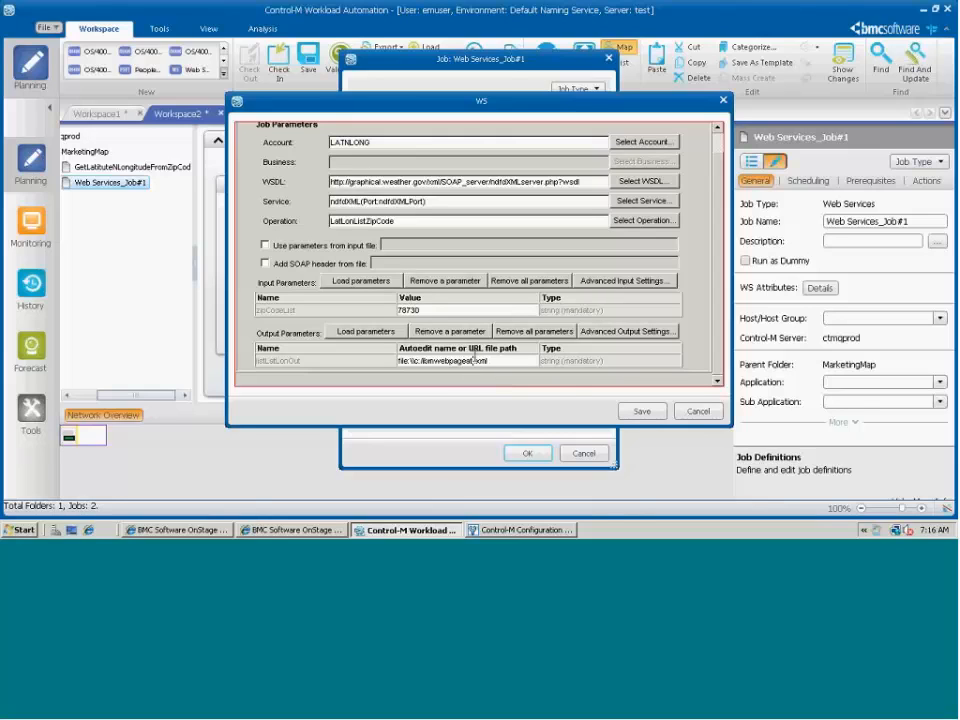
{"action": "mouse_move", "coordinate": [544, 386]}
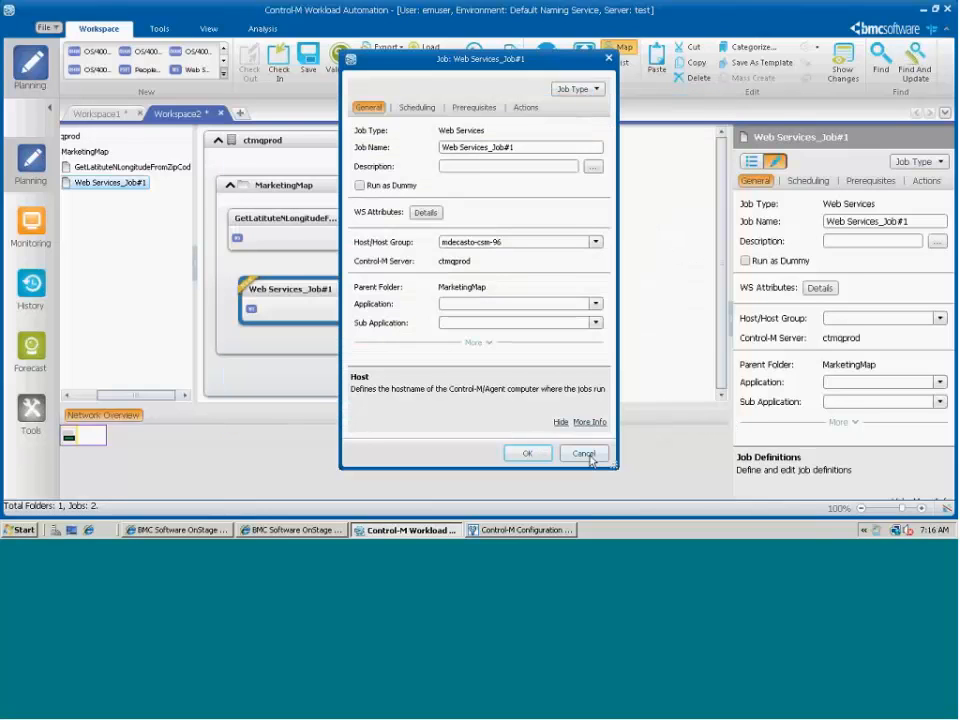
- Delete the extra Web Services_Job#1 and reopen GetLatitudeLongitudeFromZipCode's definition
{"action": "left_click", "coordinate": [584, 452]}
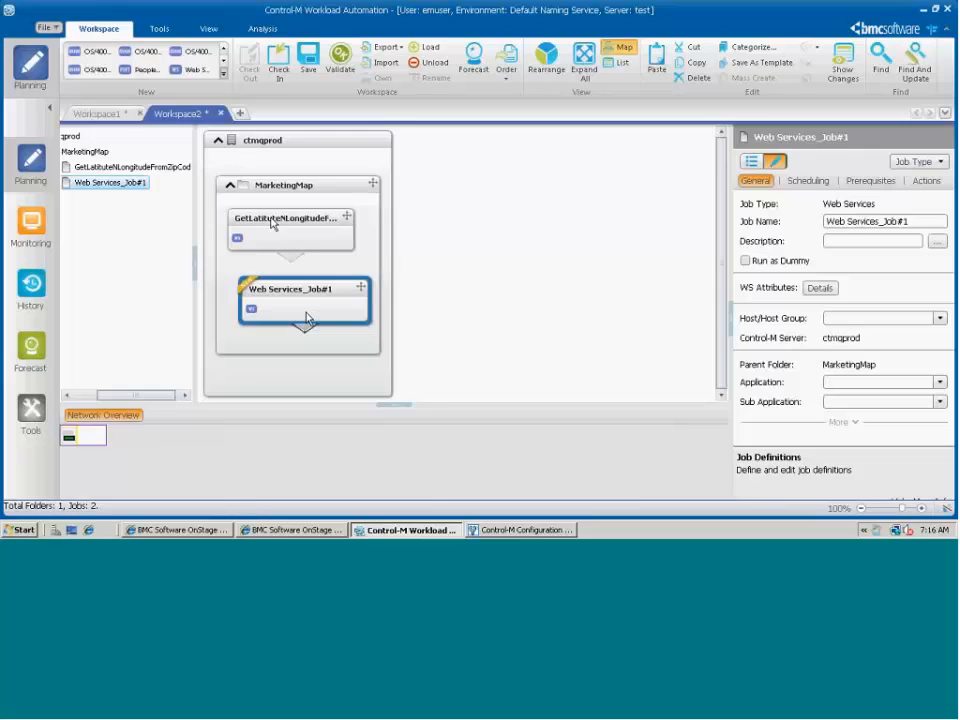
{"action": "left_click", "coordinate": [290, 218]}
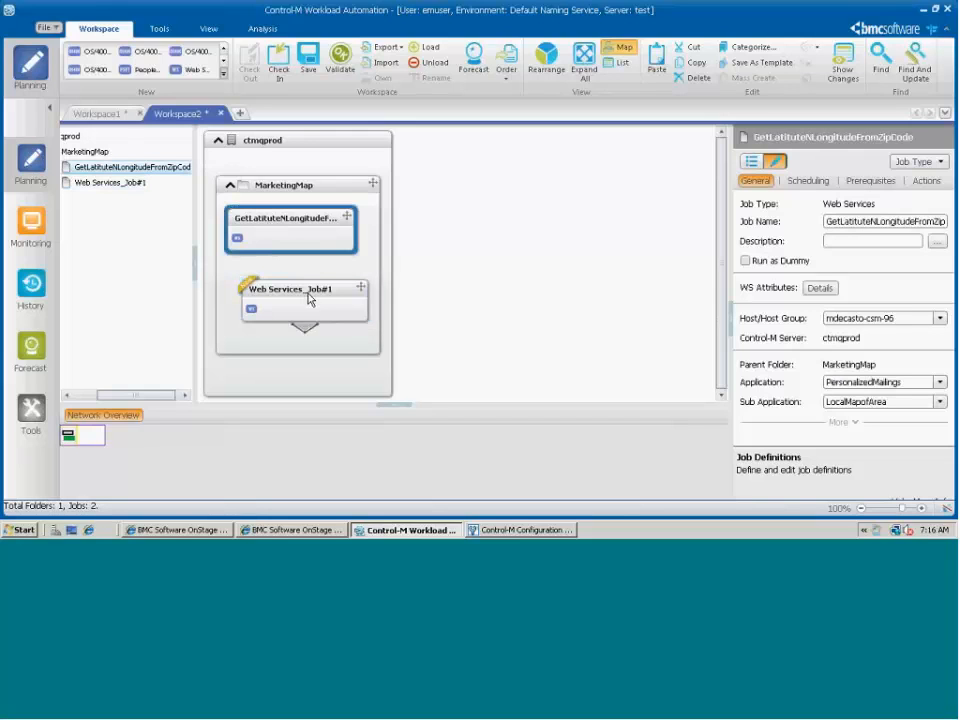
{"action": "mouse_move", "coordinate": [322, 300]}
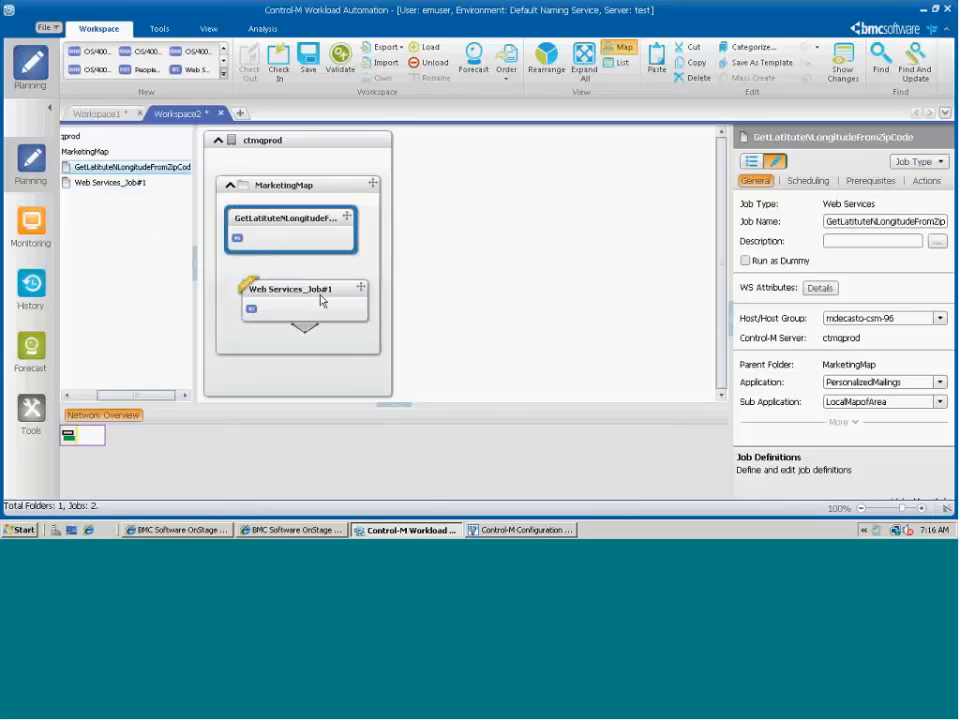
{"action": "left_click", "coordinate": [696, 78]}
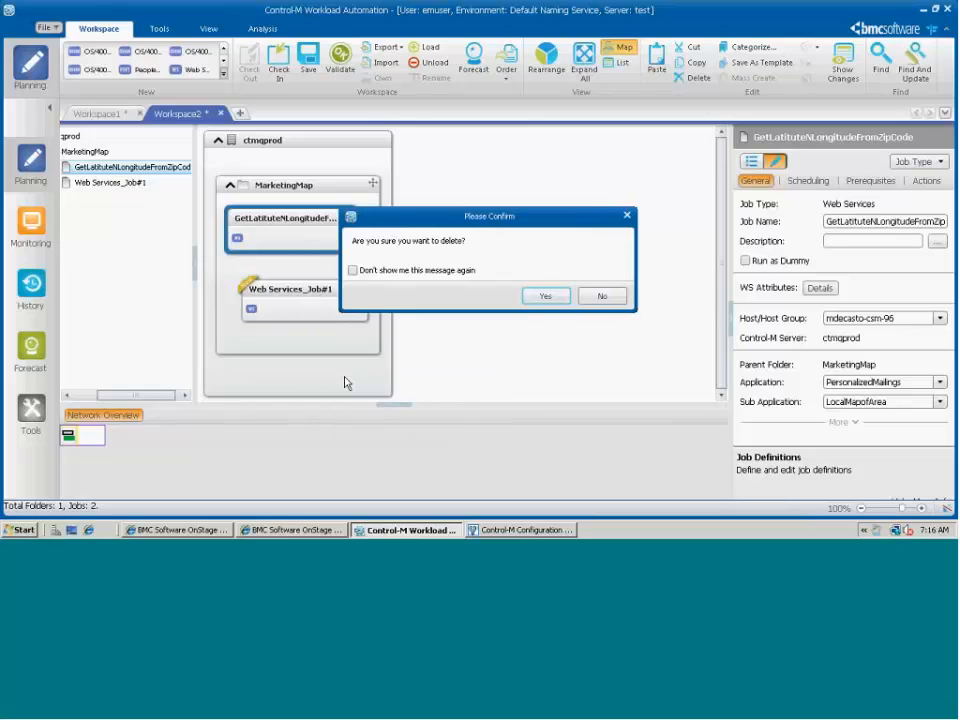
{"action": "left_click", "coordinate": [544, 296]}
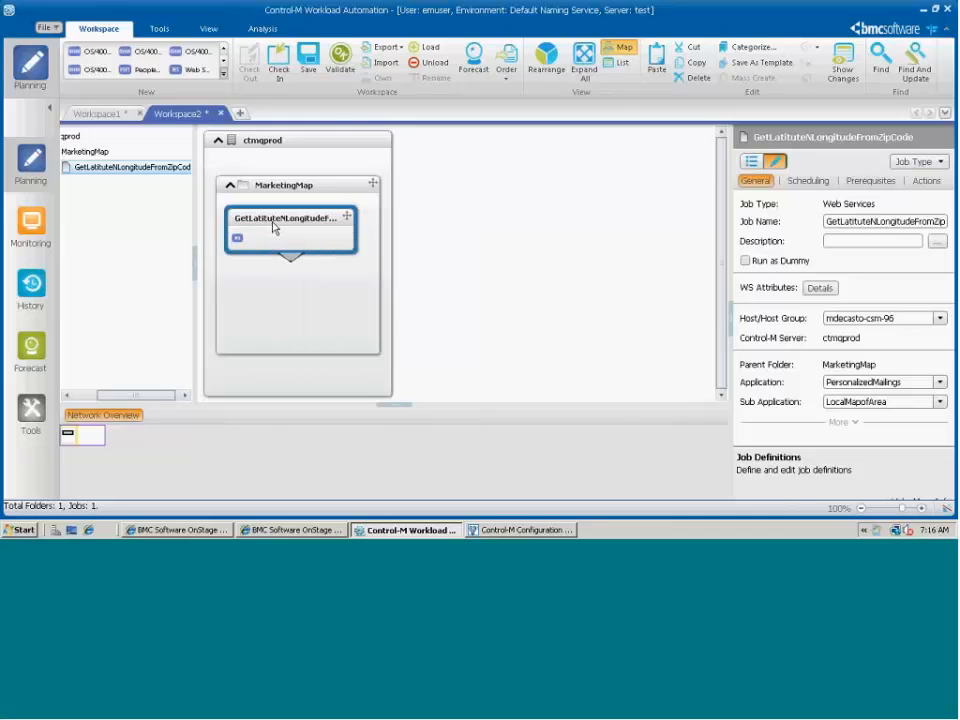
{"action": "double_click", "coordinate": [290, 218]}
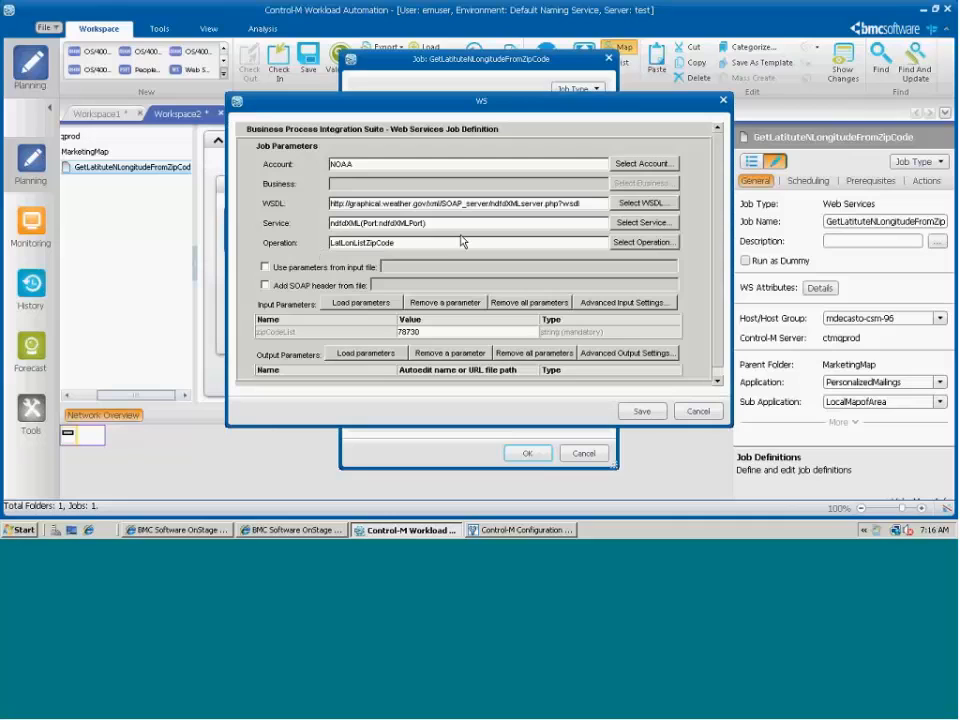
{"action": "mouse_move", "coordinate": [452, 358]}
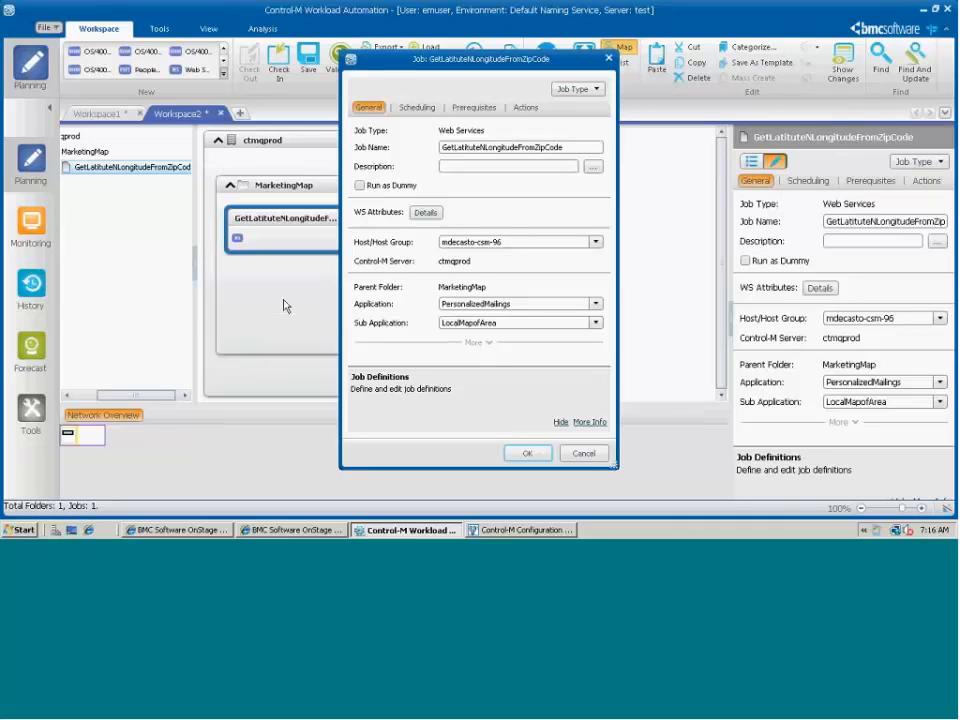
- Order the job with Ignore scheduling criteria, then switch to the Monitoring domain
{"action": "right_click", "coordinate": [284, 218]}
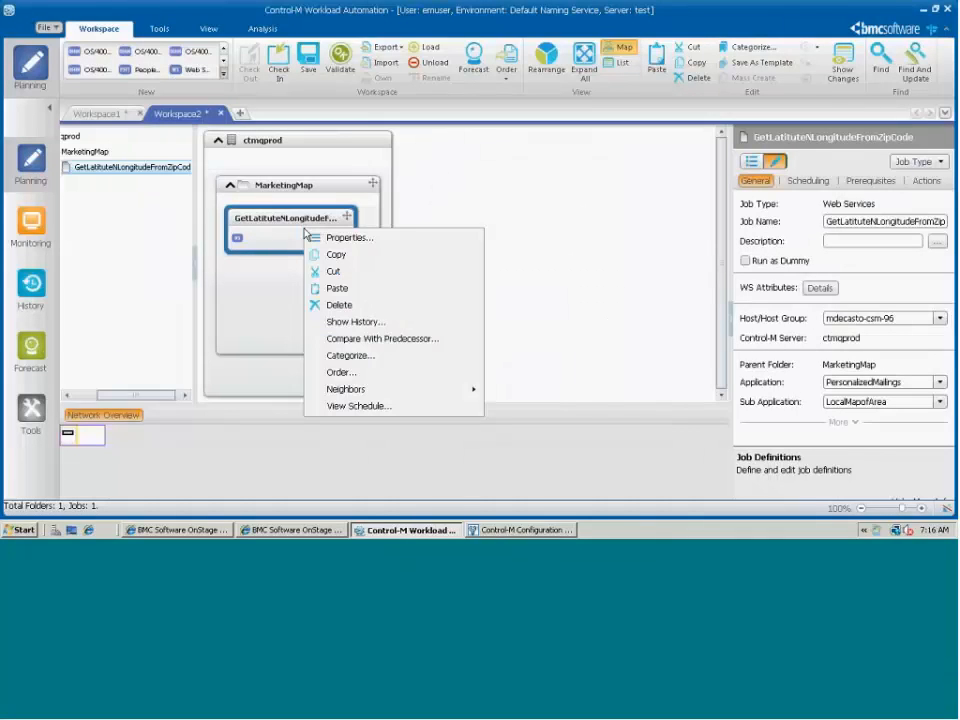
{"action": "left_click", "coordinate": [340, 370]}
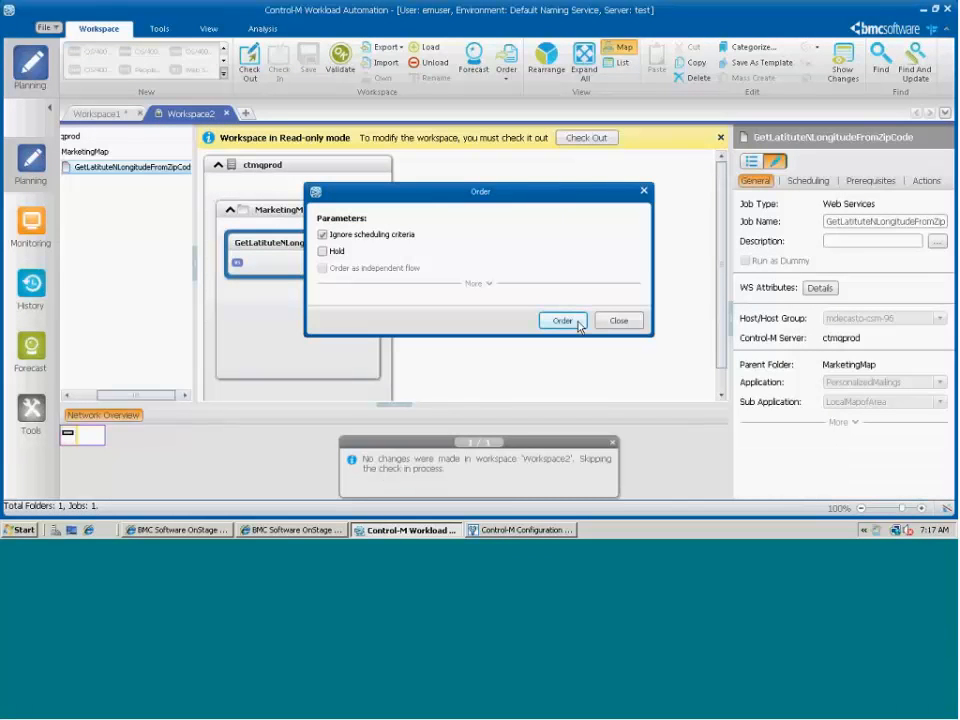
{"action": "left_click", "coordinate": [562, 320]}
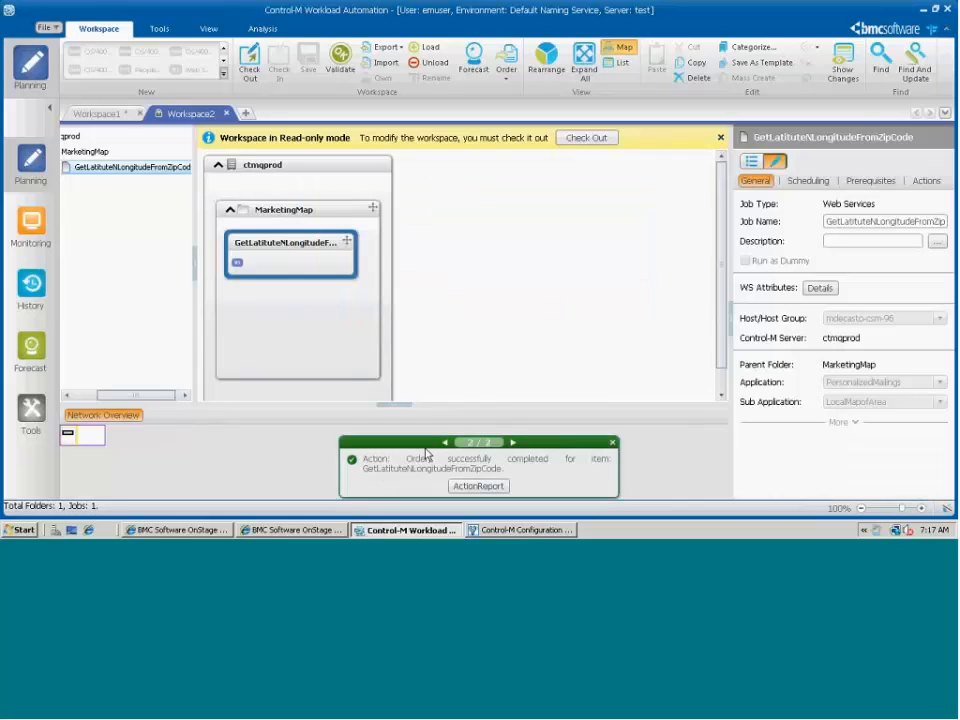
{"action": "left_click", "coordinate": [30, 228]}
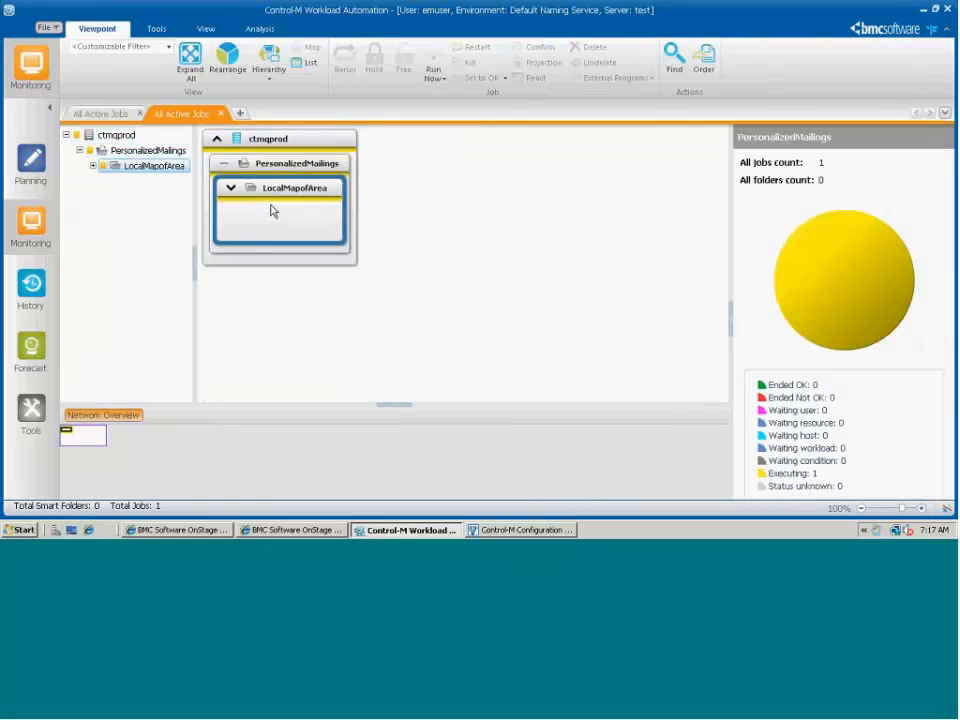
- Review the run log of GetLatitudeNLongitudeFromZipCode showing submission, execution and Ended OK completion
{"action": "left_click", "coordinate": [230, 188]}
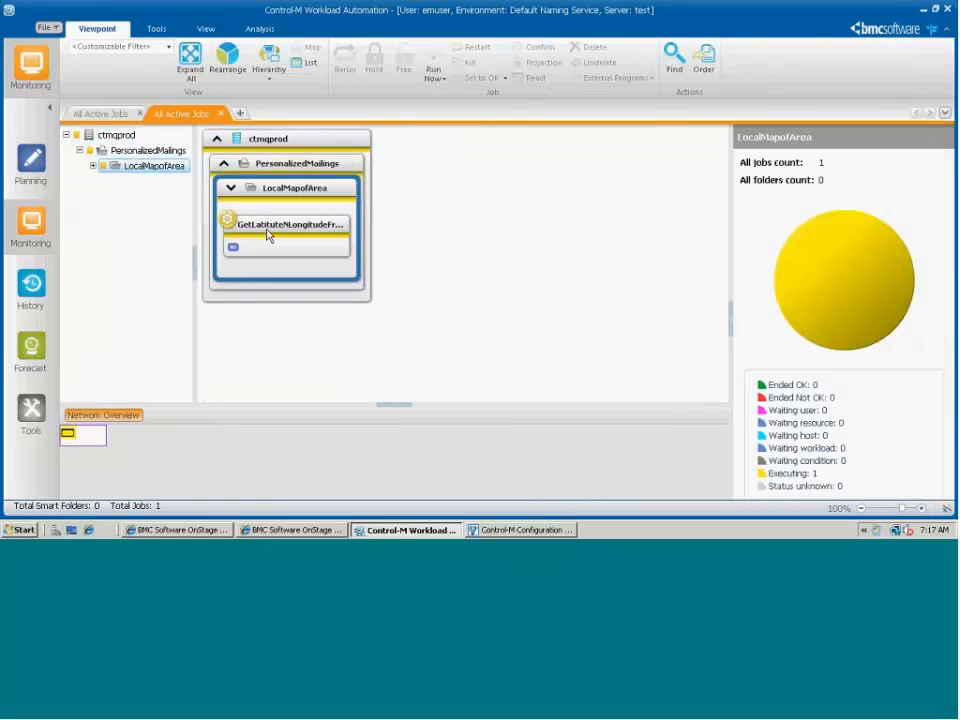
{"action": "right_click", "coordinate": [288, 224]}
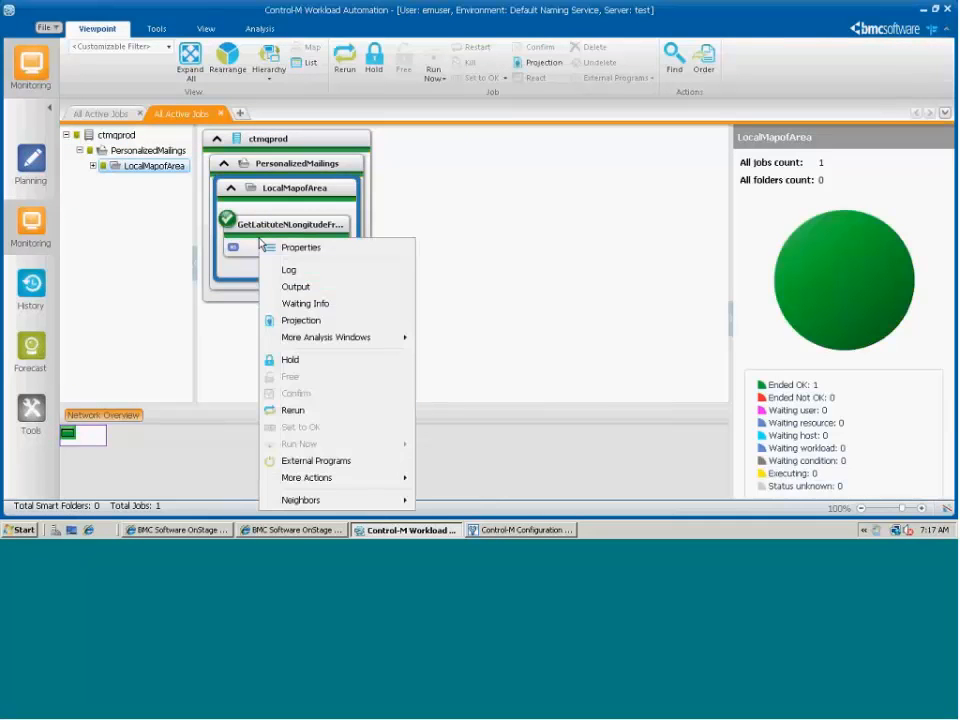
{"action": "mouse_move", "coordinate": [290, 270]}
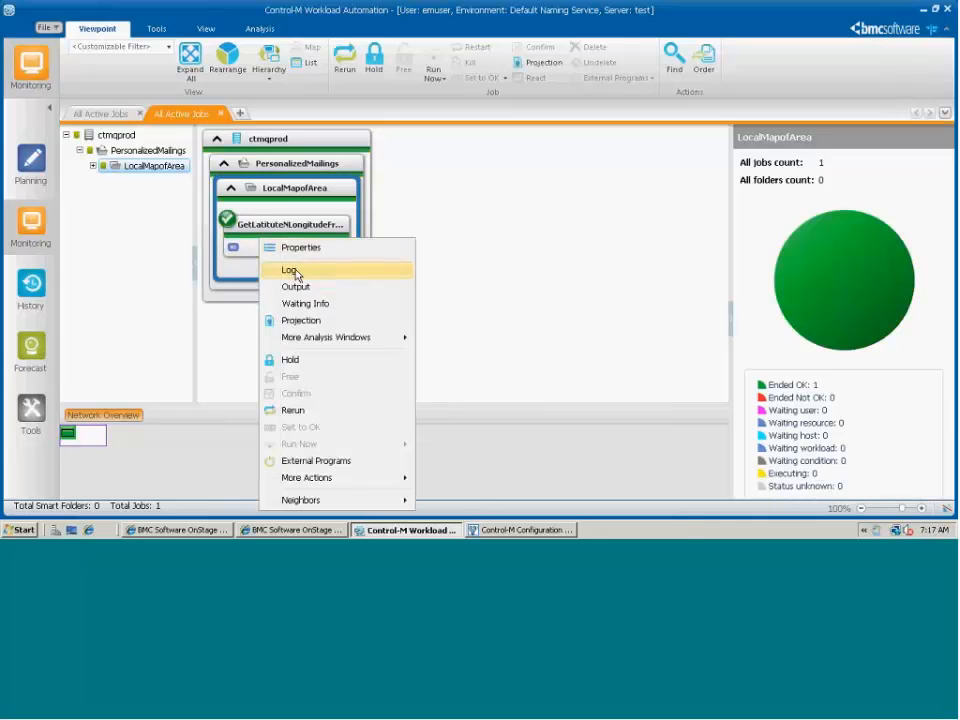
{"action": "left_click", "coordinate": [290, 270]}
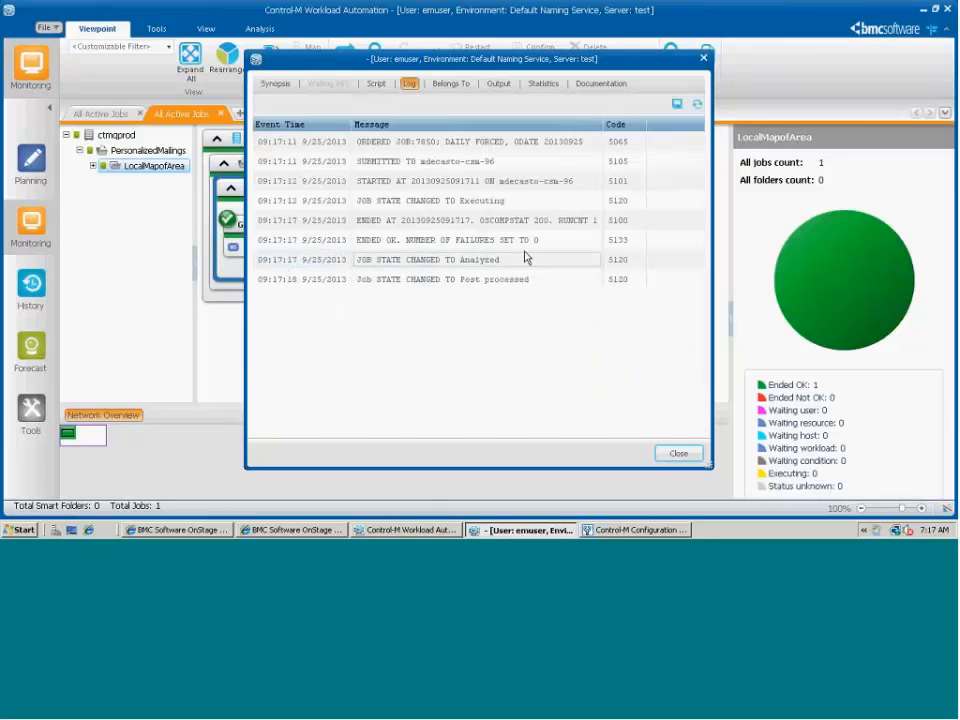
{"action": "left_click", "coordinate": [476, 218]}
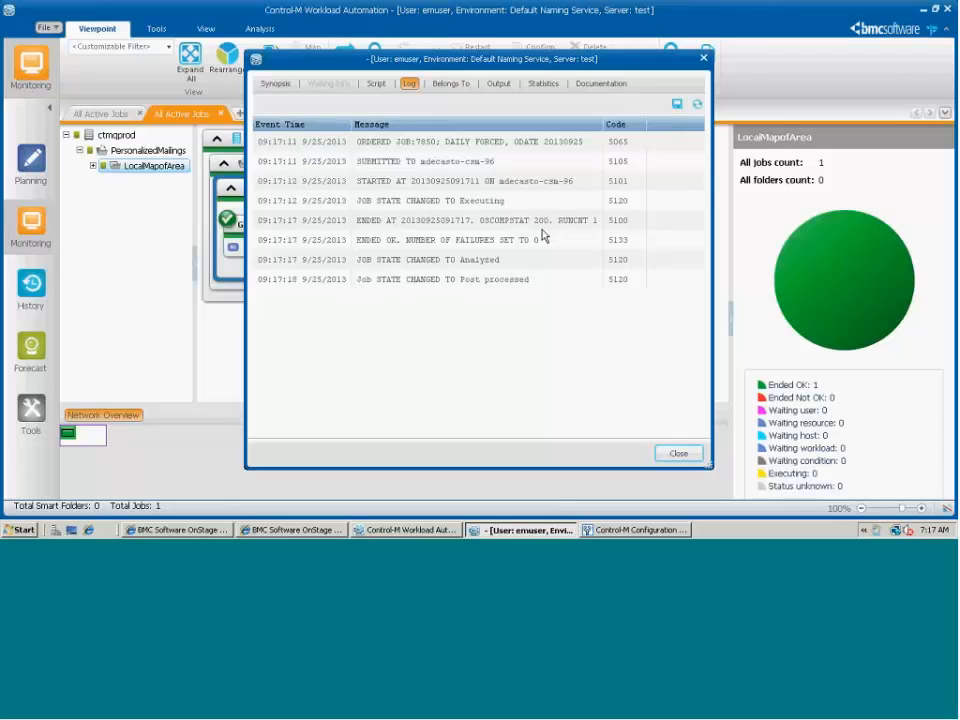
{"action": "mouse_move", "coordinate": [540, 236]}
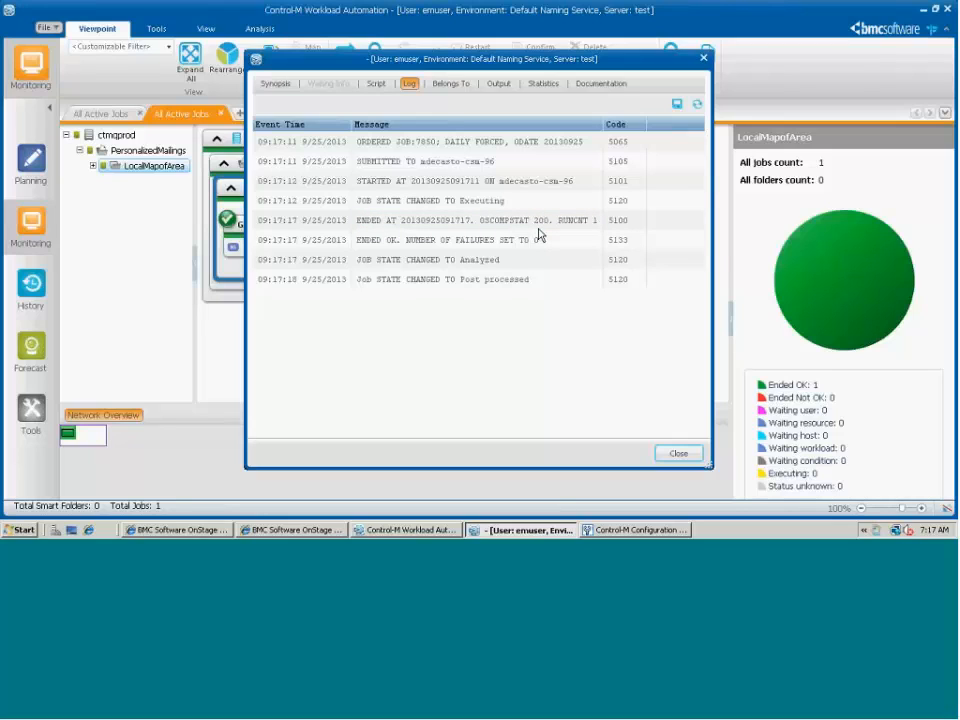
{"action": "mouse_move", "coordinate": [540, 220]}
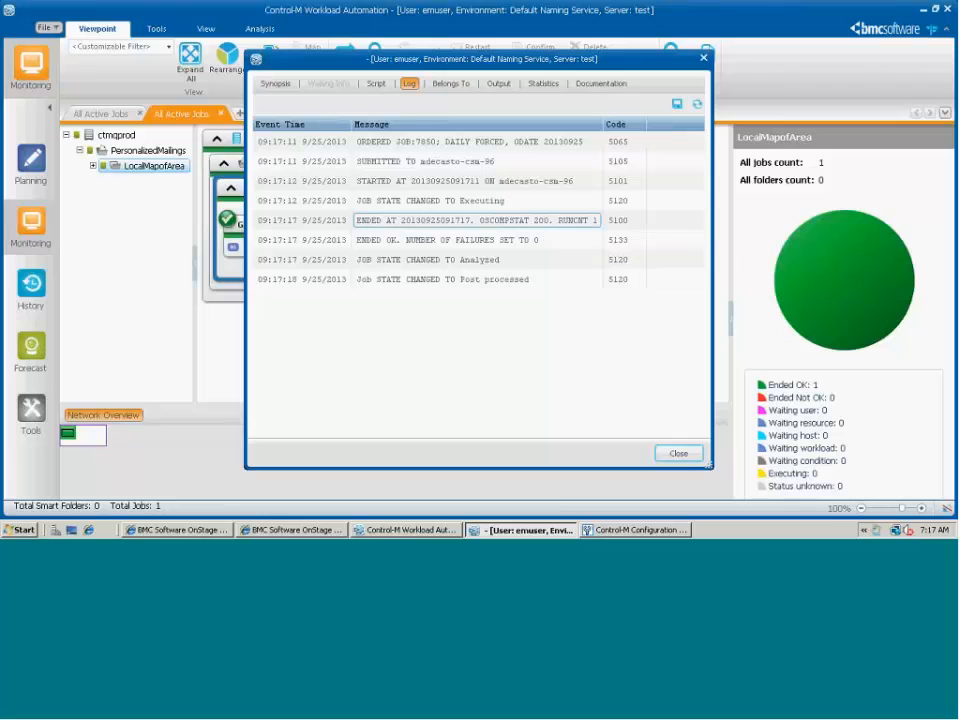
{"action": "right_click", "coordinate": [284, 224]}
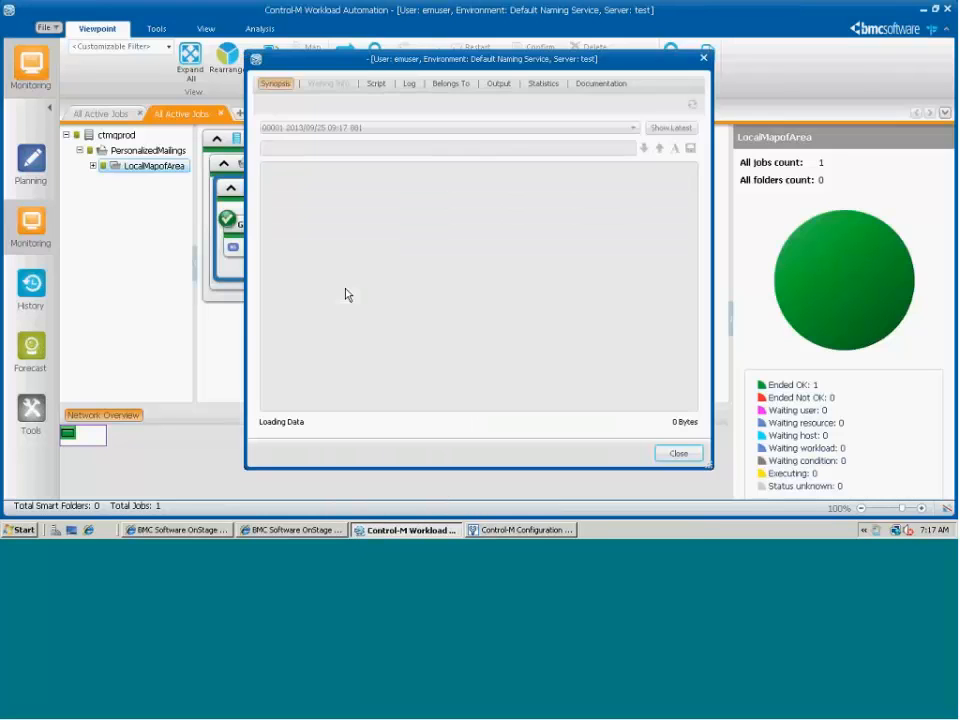
- Read the latitude/longitude XML response in the Output view and close the job details window
{"action": "left_click", "coordinate": [498, 84]}
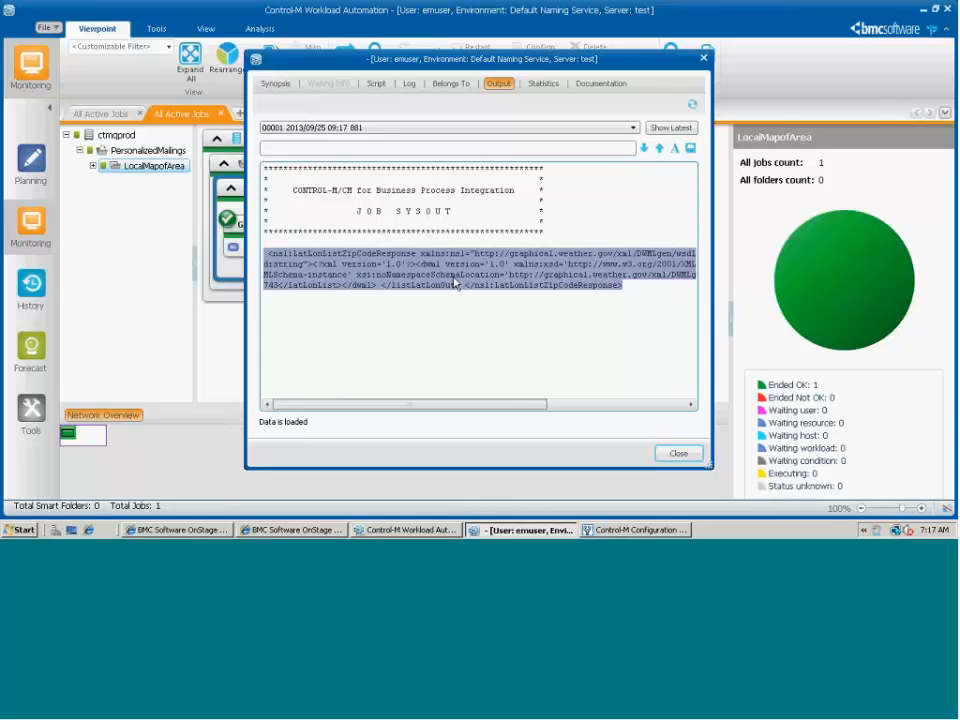
{"action": "left_click", "coordinate": [678, 452]}
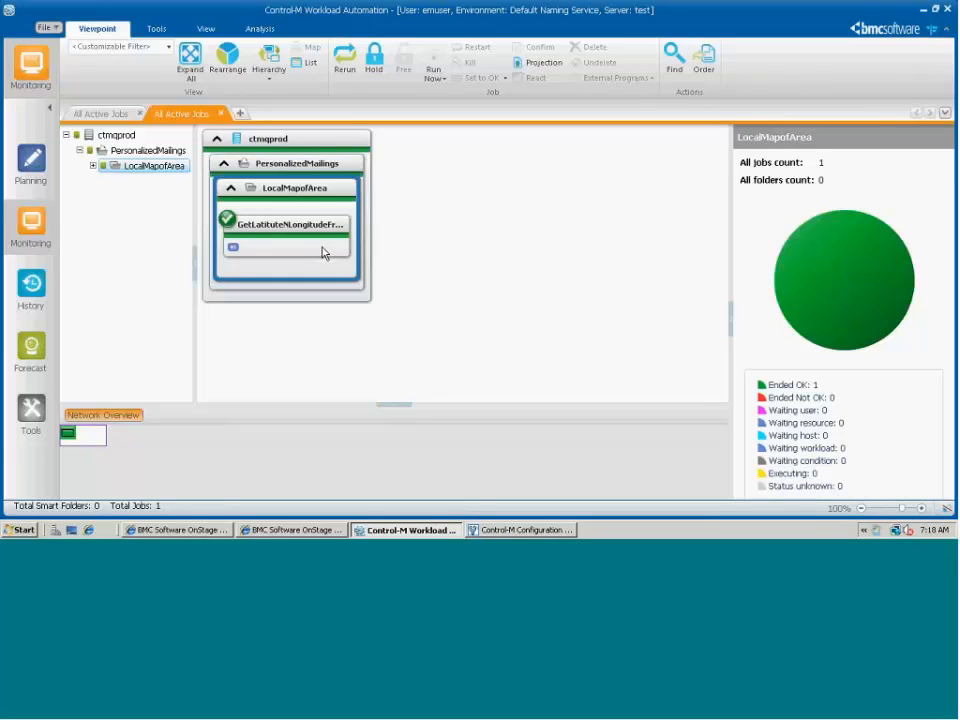
{"action": "mouse_move", "coordinate": [308, 242]}
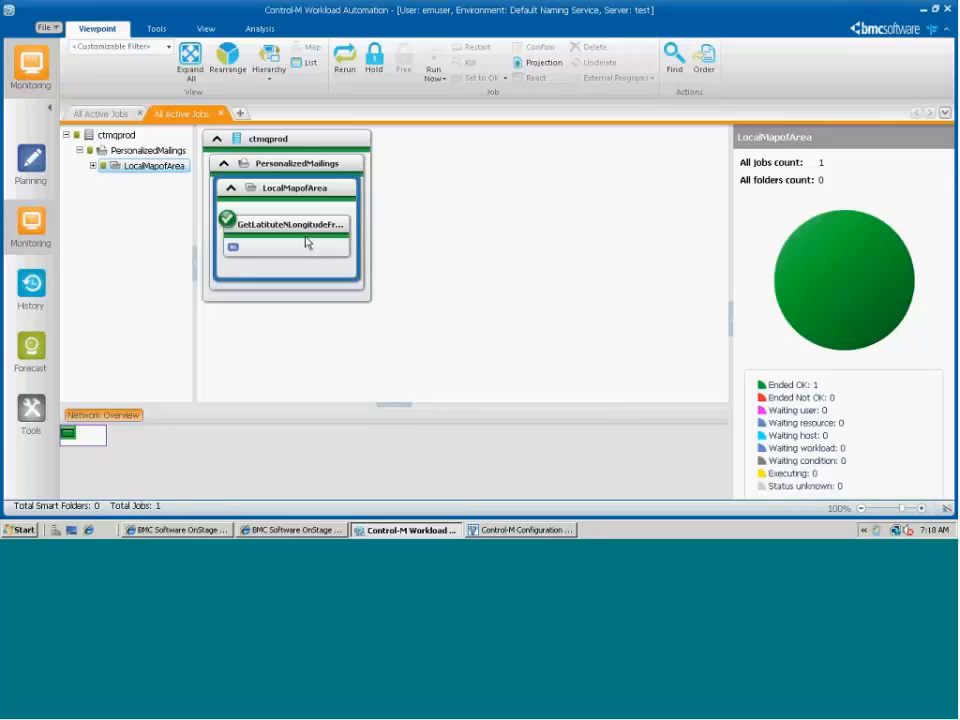
{"action": "mouse_move", "coordinate": [330, 260]}
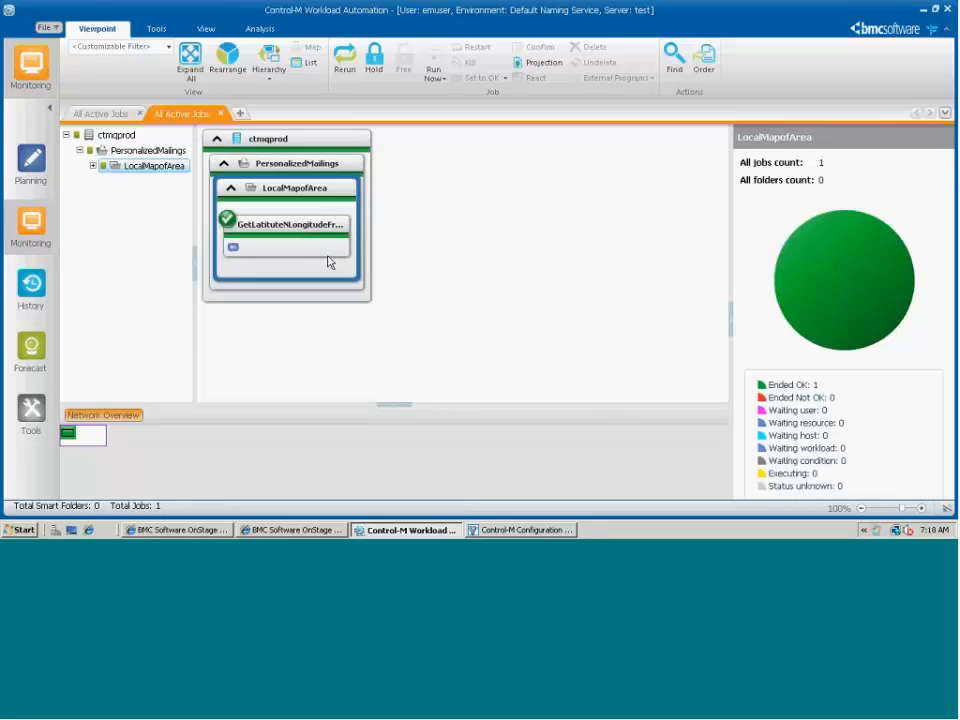
{"action": "mouse_move", "coordinate": [356, 260]}
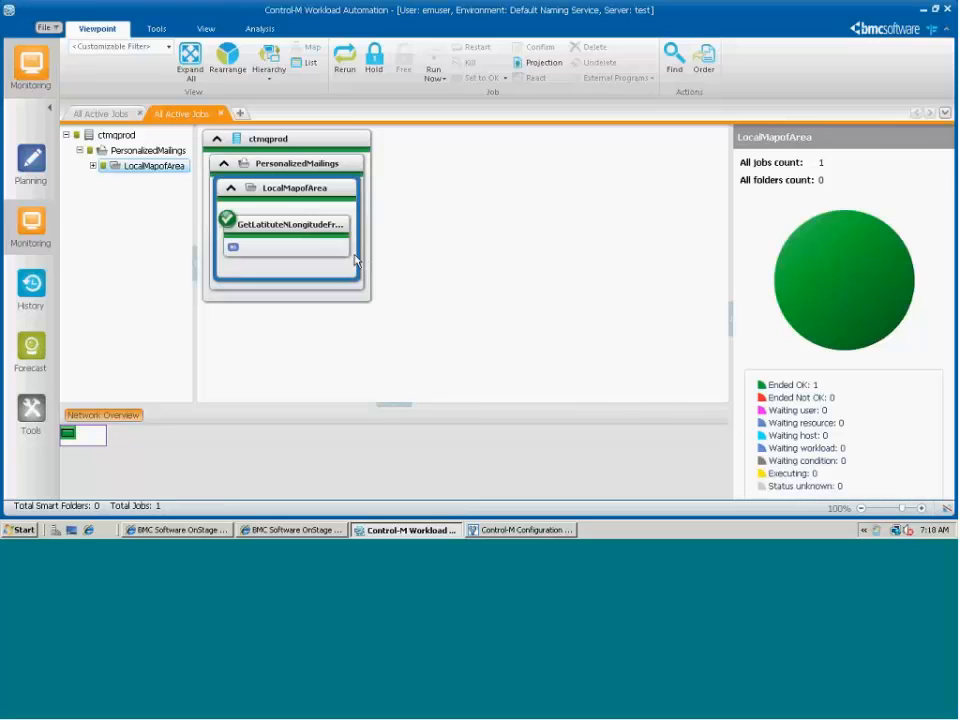